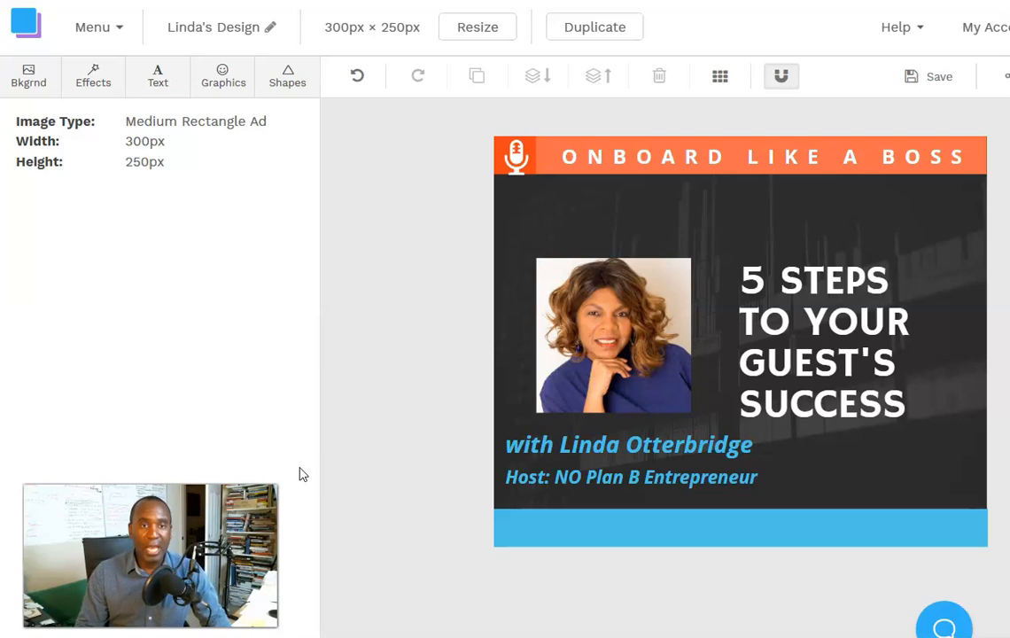
mouse_move(479, 180)
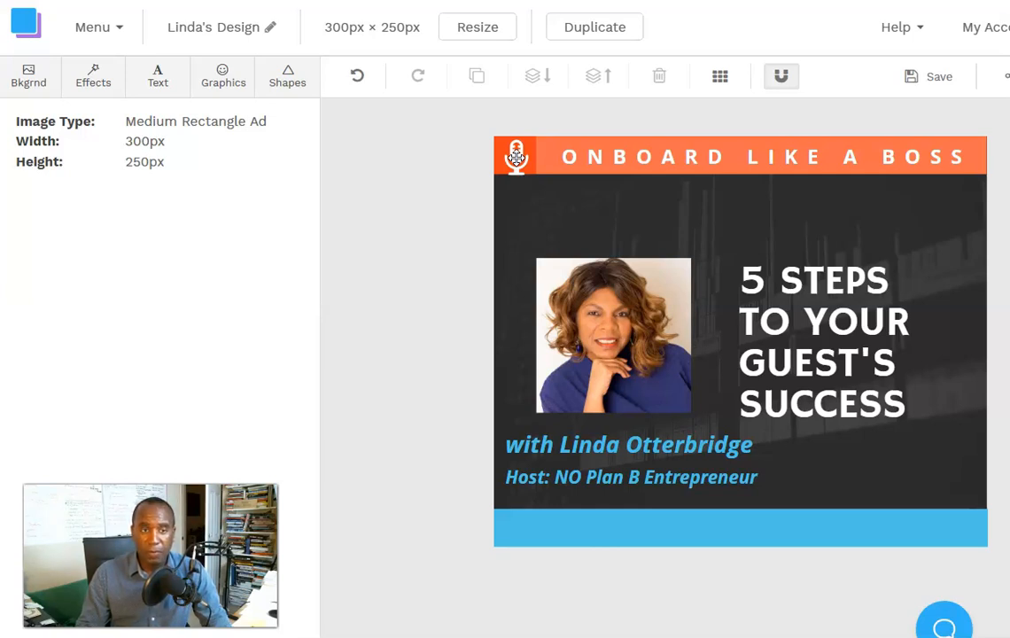
Select and adjust the microphone icon in the orange banner, then review it deselected.
left_click(518, 156)
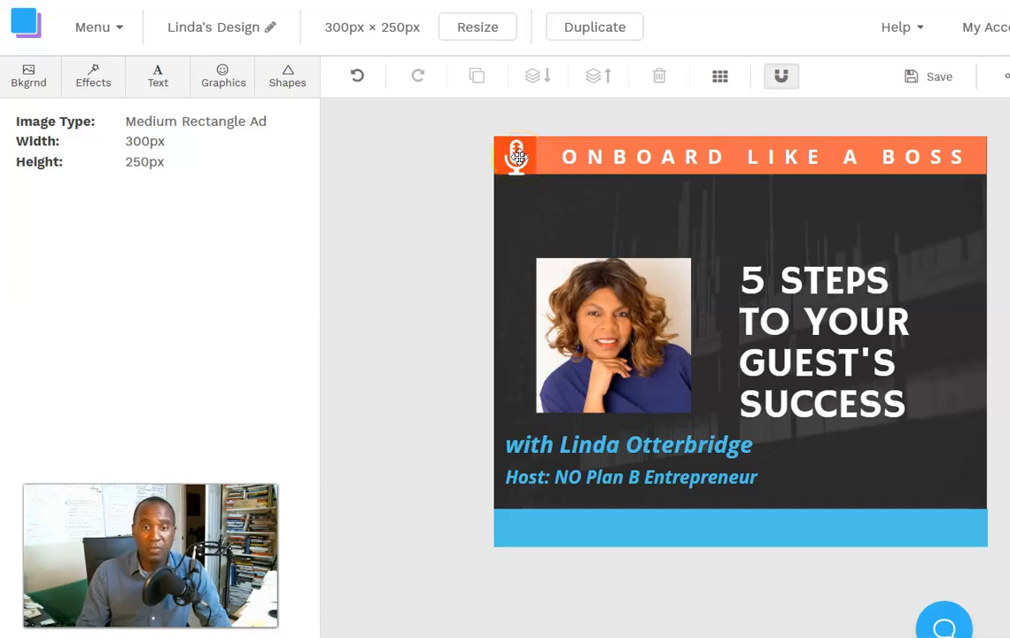
left_click(518, 156)
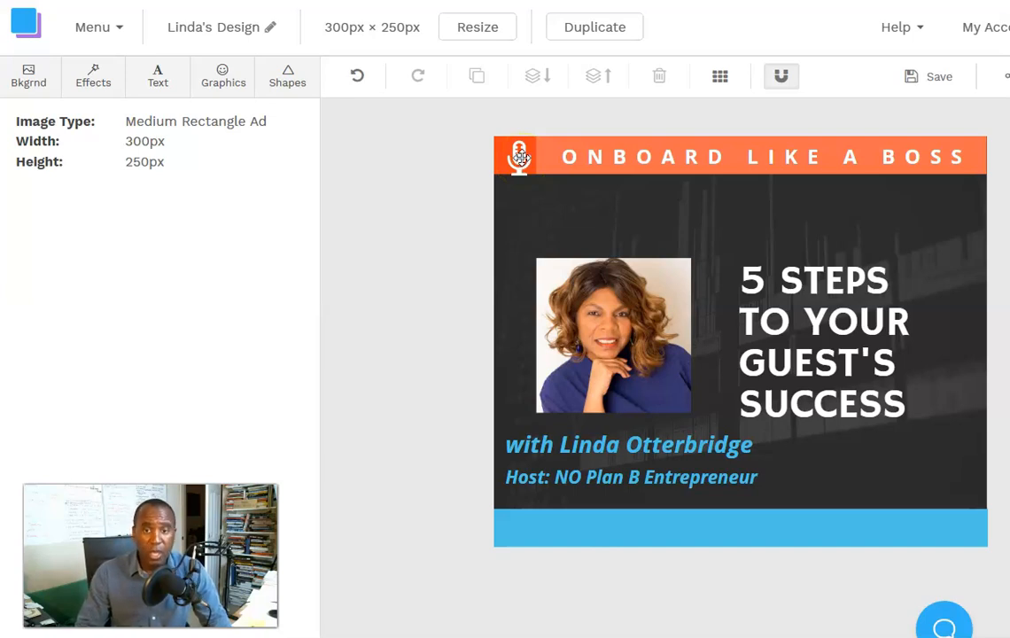
left_click(521, 156)
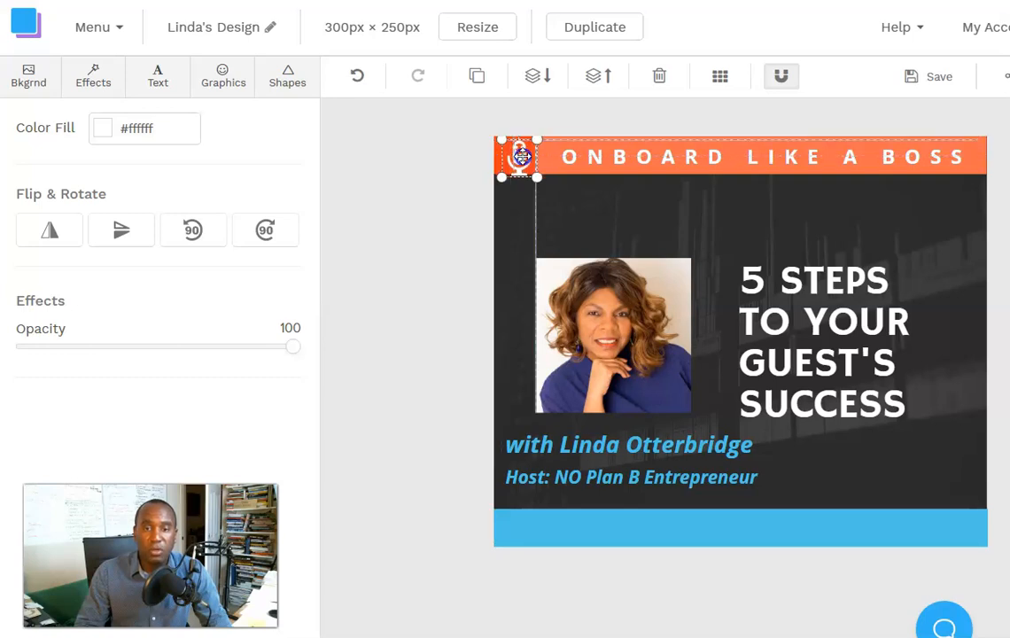
left_click_drag(521, 156, 522, 156)
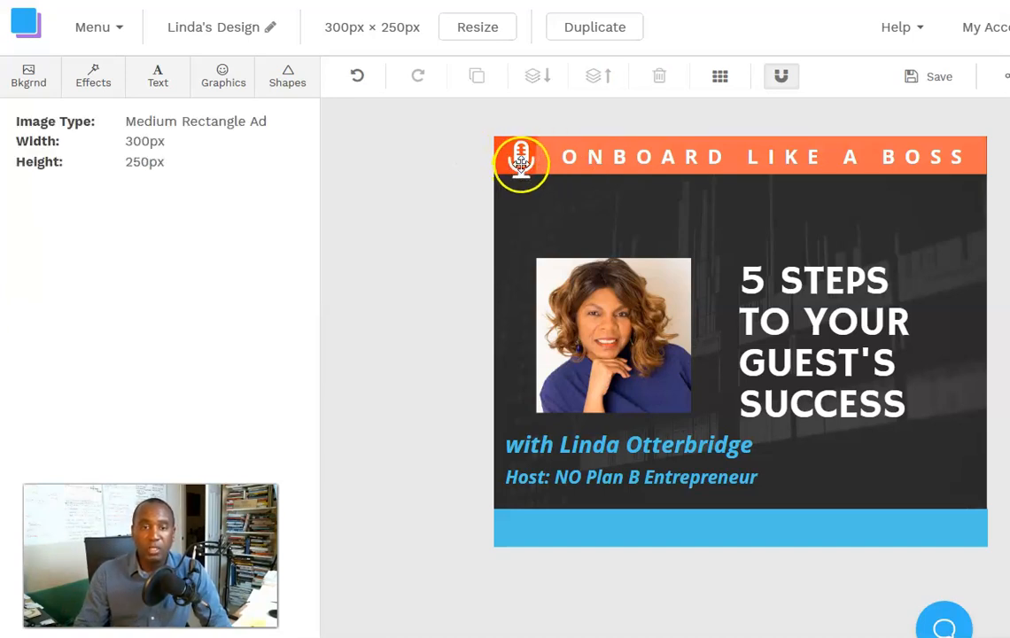
left_click(522, 163)
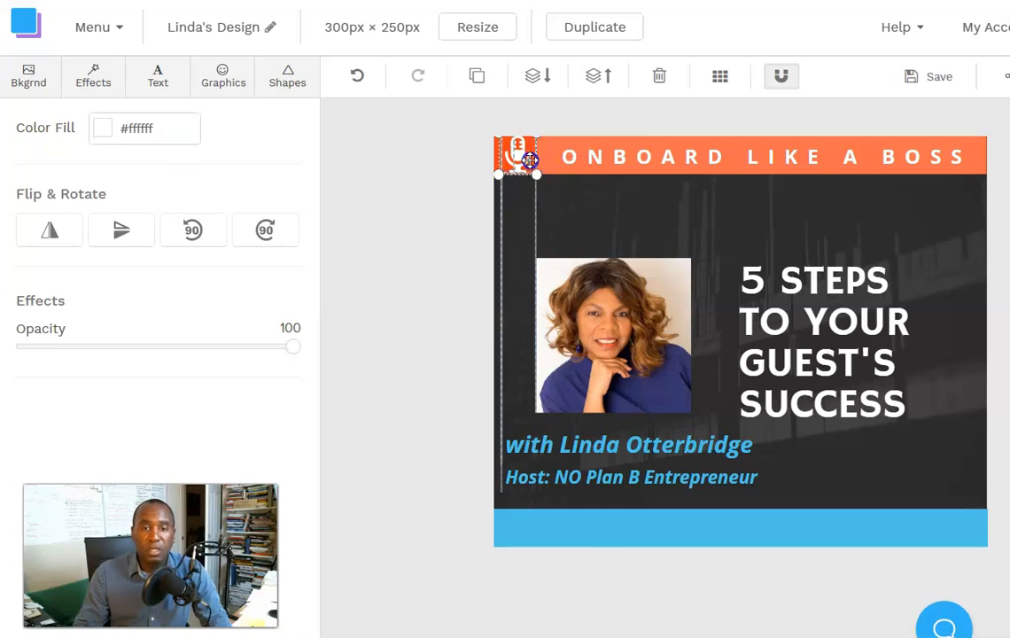
left_click(465, 163)
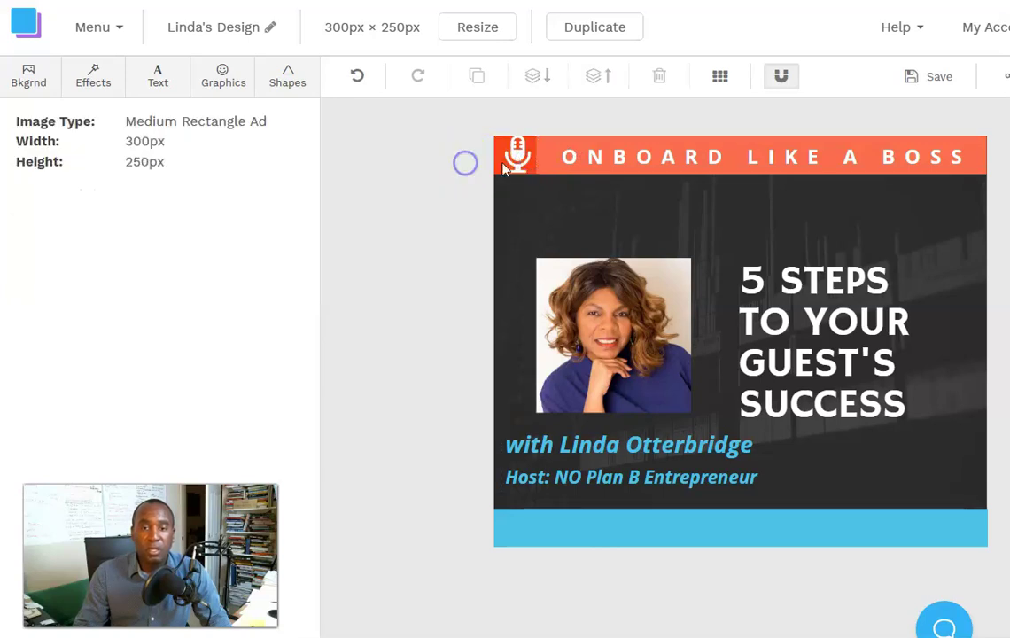
left_click(517, 158)
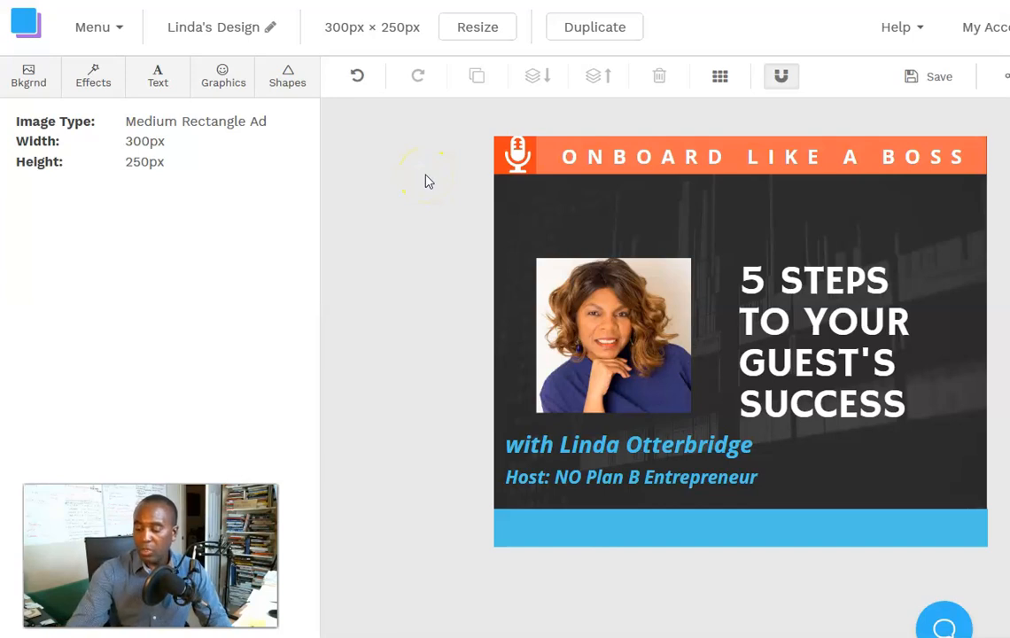
mouse_move(429, 181)
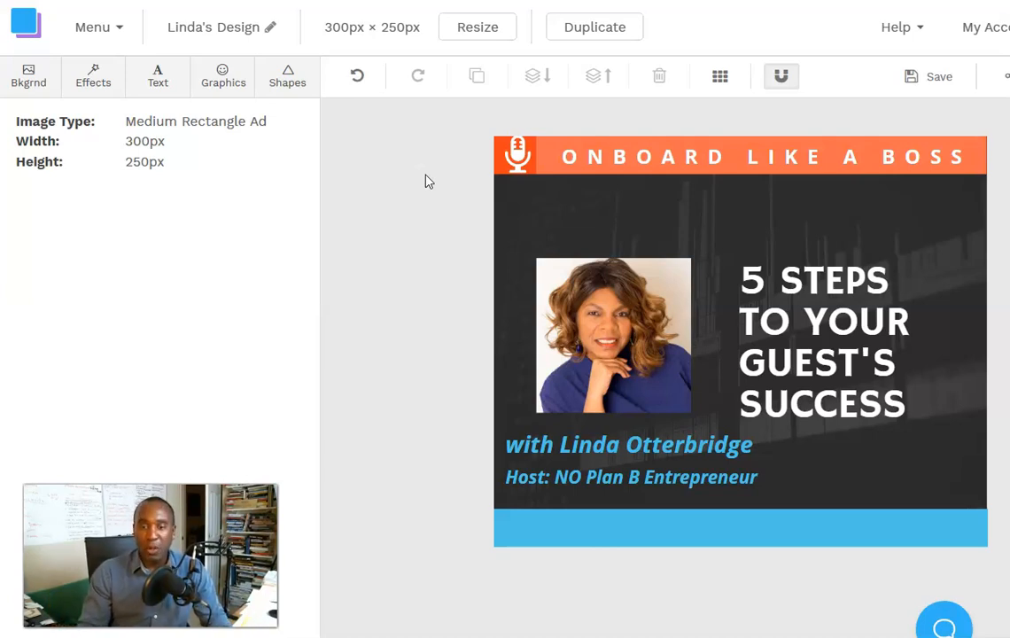
mouse_move(447, 233)
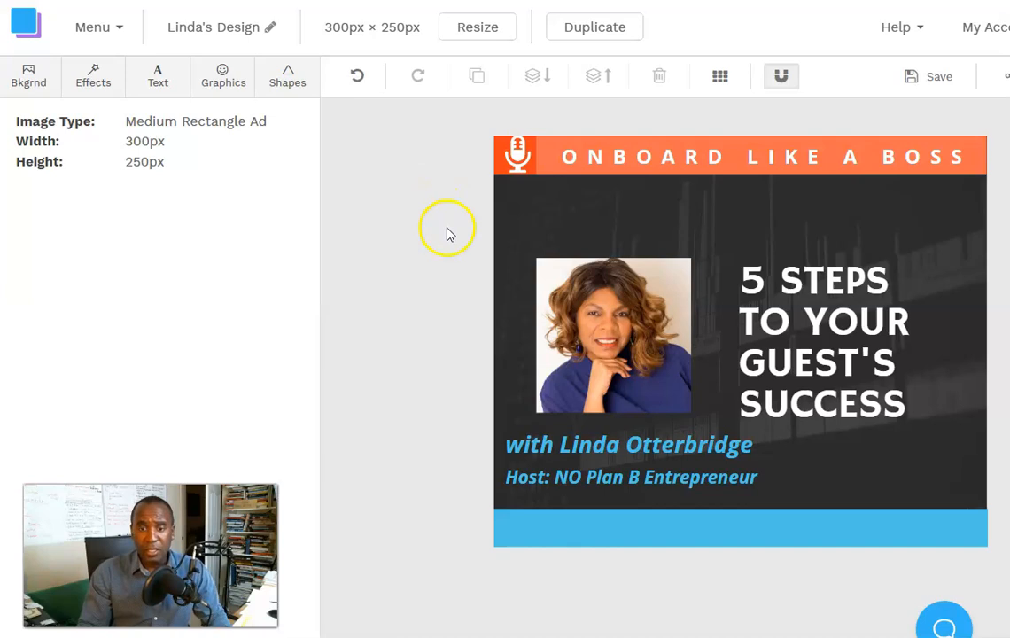
mouse_move(458, 273)
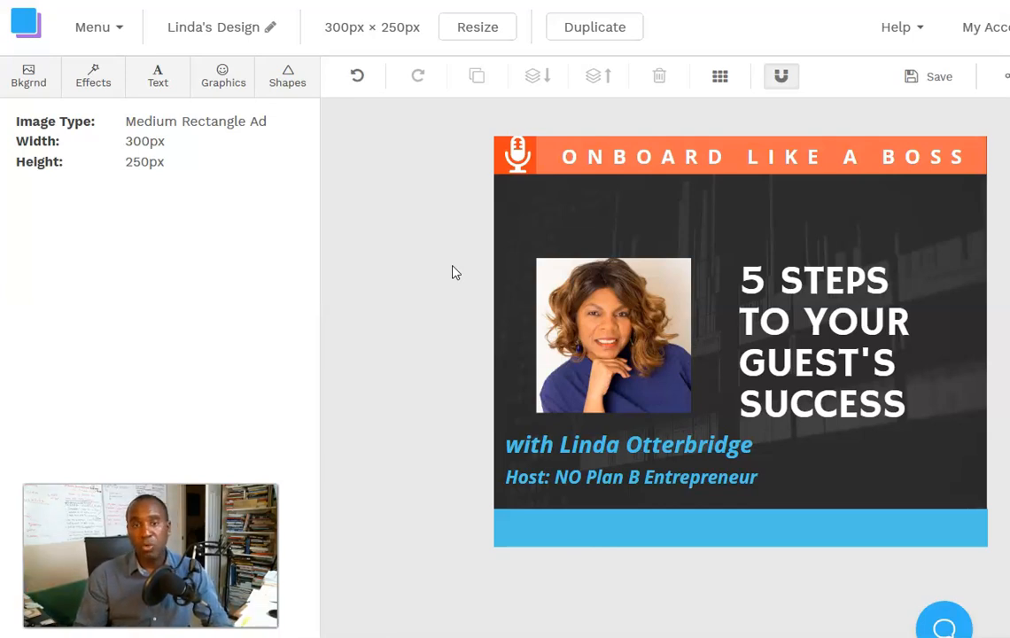
mouse_move(446, 273)
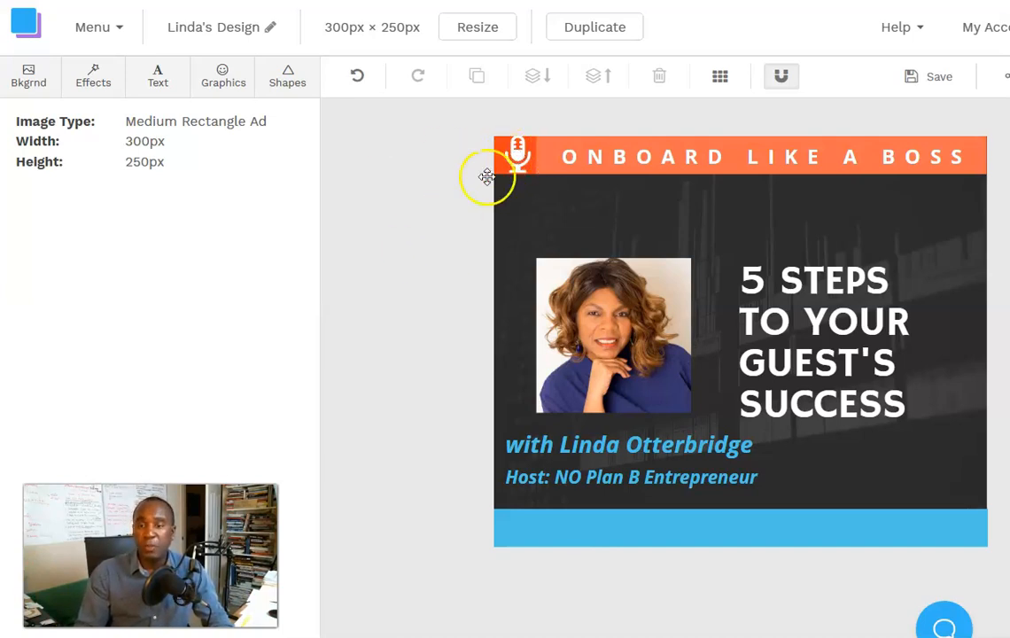
mouse_move(346, 245)
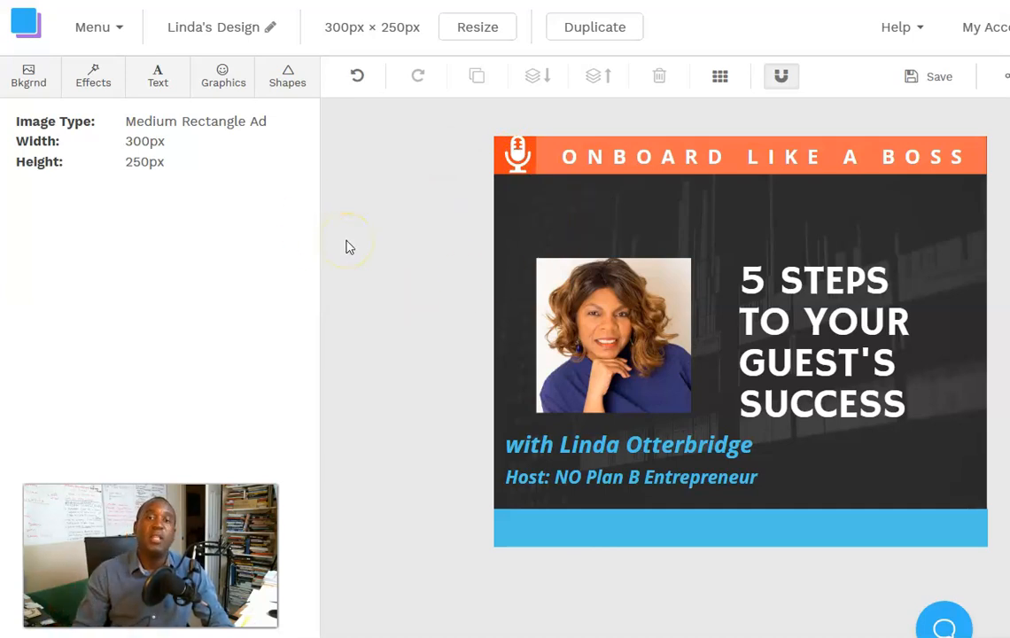
mouse_move(426, 316)
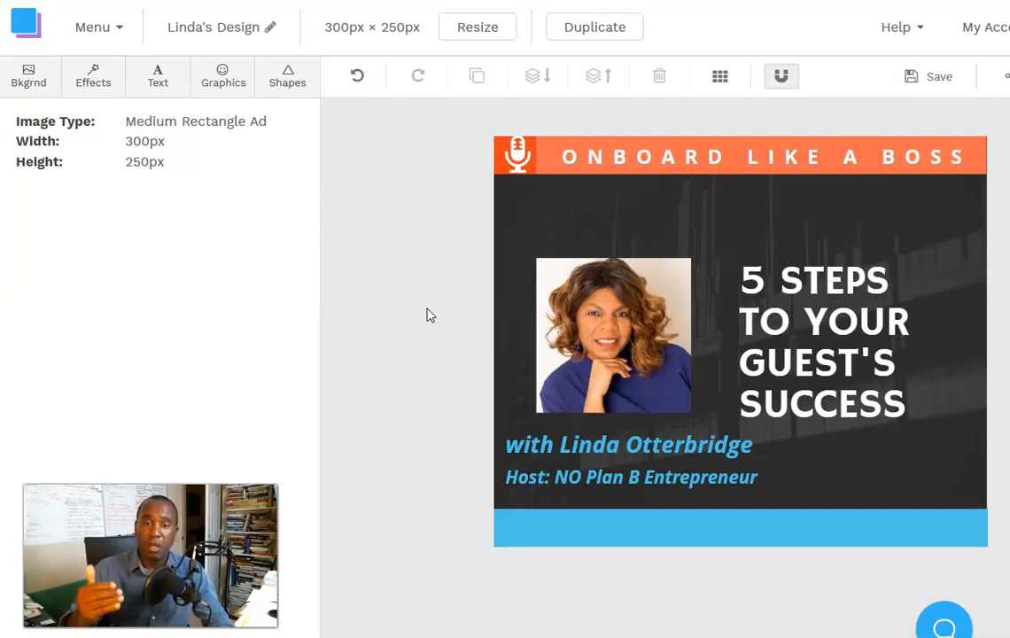
mouse_move(429, 198)
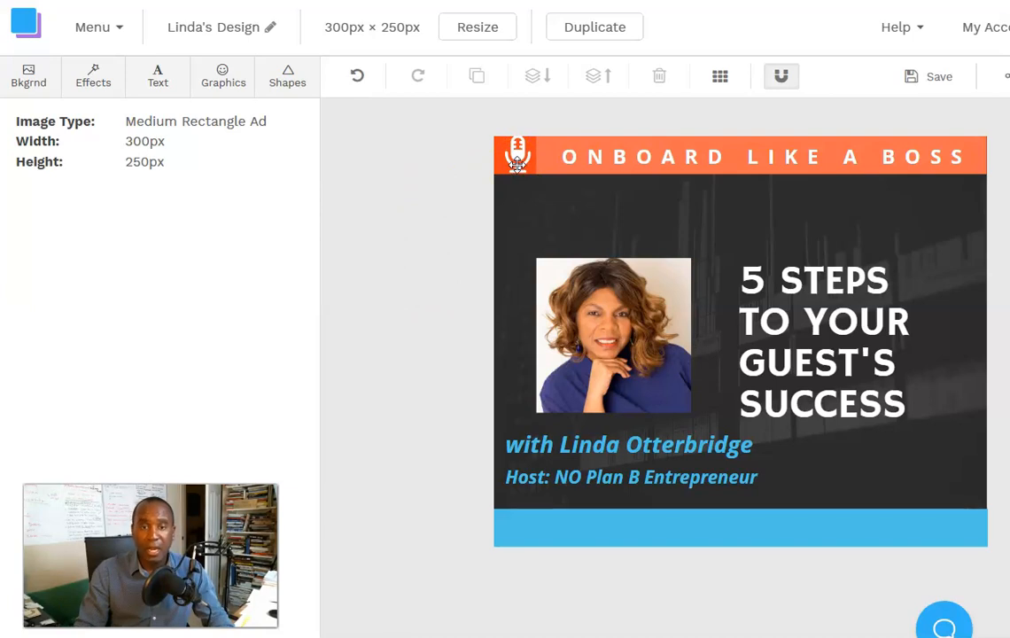
mouse_move(411, 199)
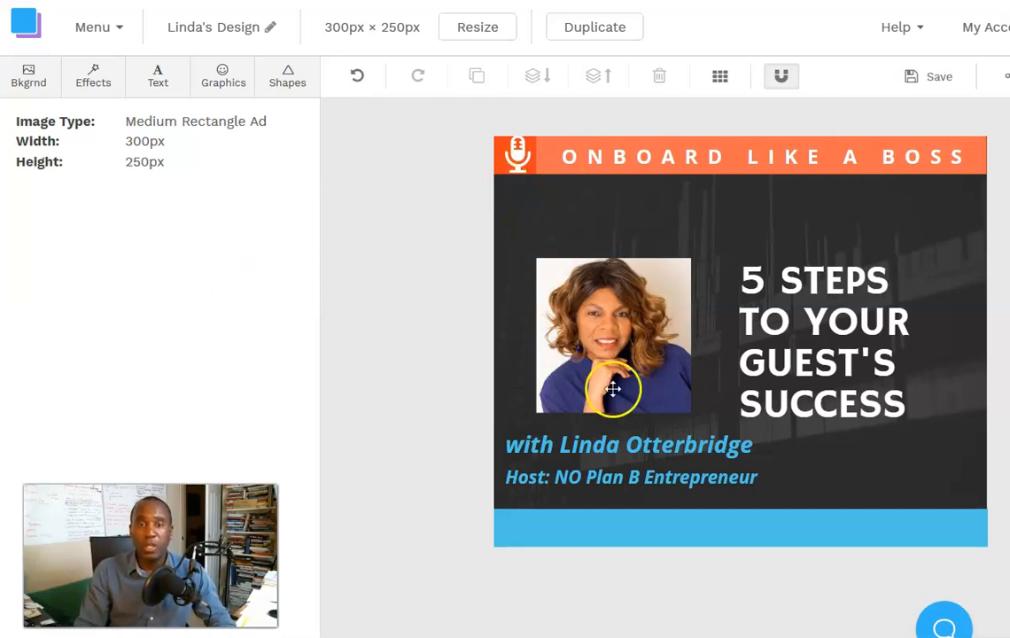
mouse_move(493, 381)
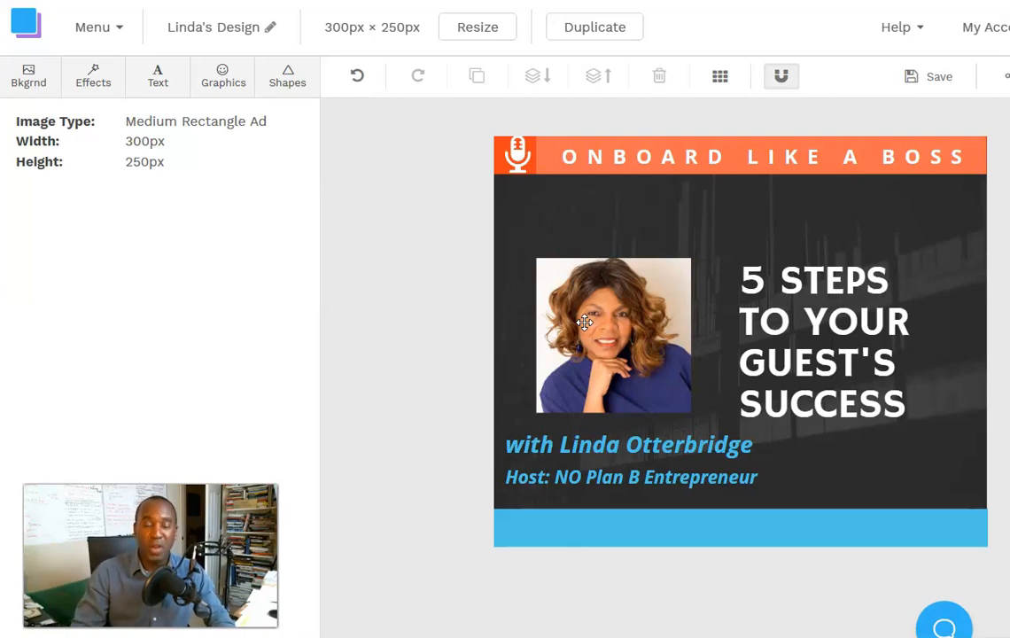
mouse_move(523, 316)
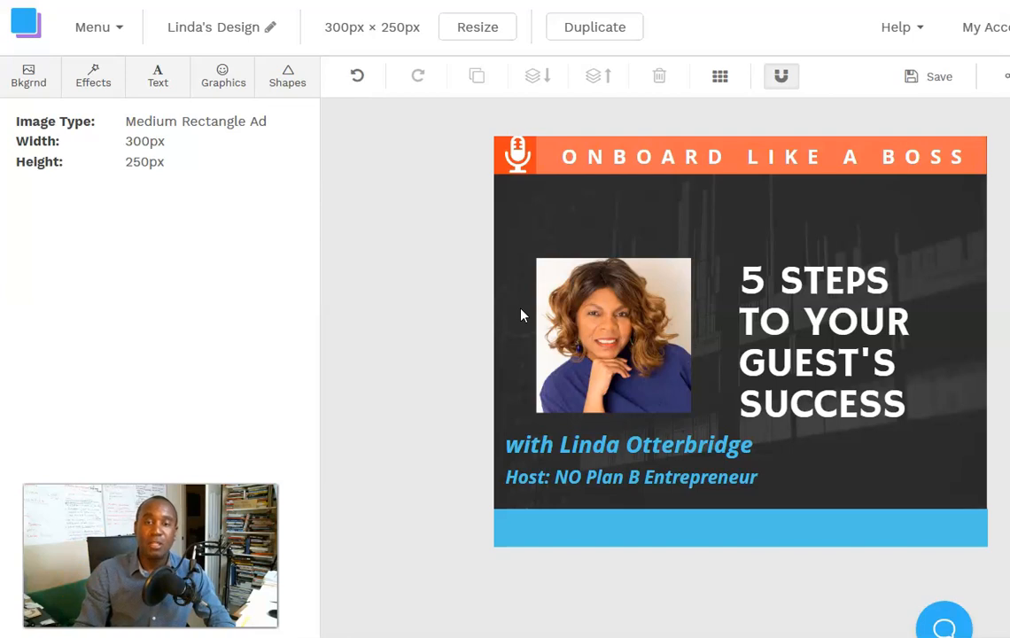
mouse_move(550, 294)
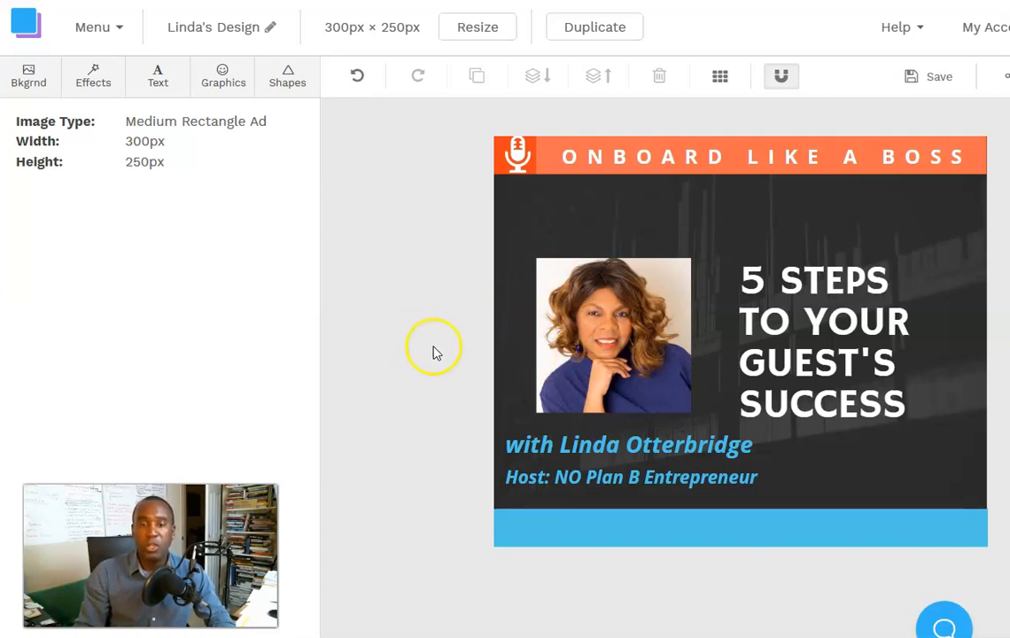
mouse_move(794, 333)
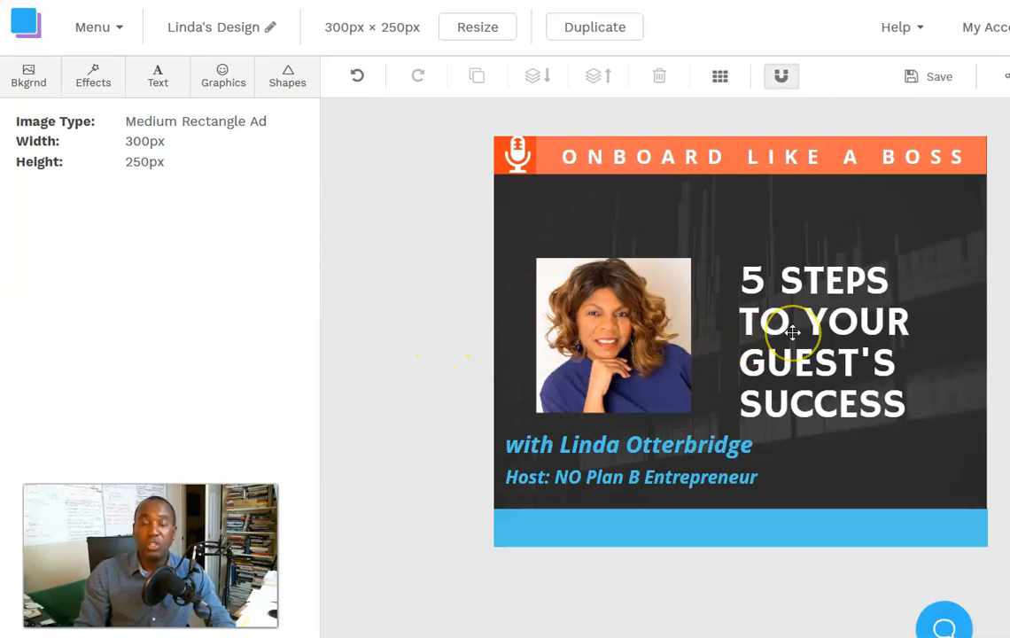
mouse_move(798, 332)
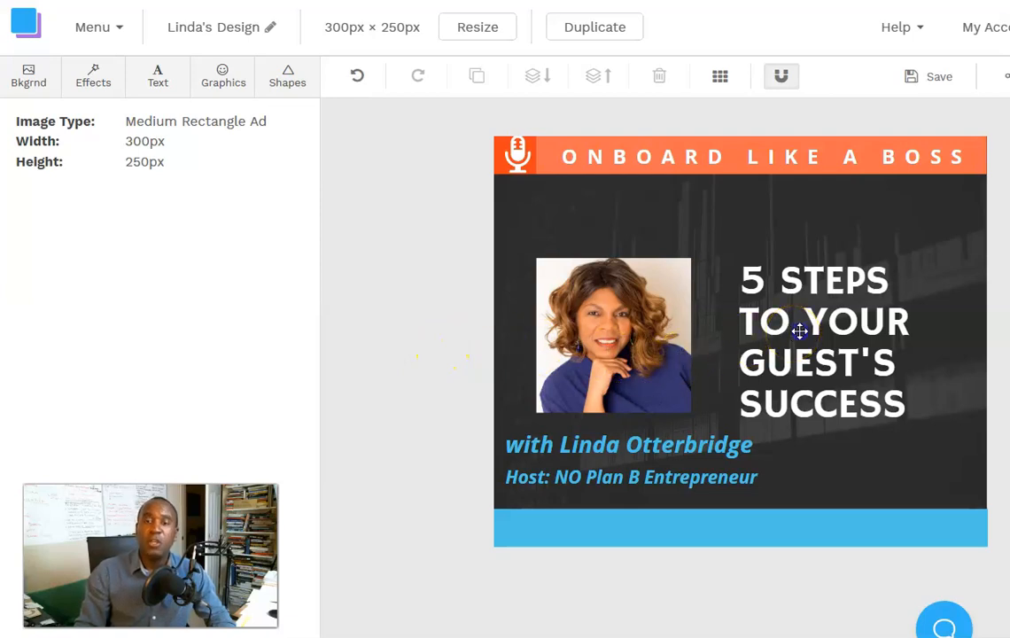
Check the '5 Steps to Your Guest's Success' headline and save the design so far.
left_click(825, 341)
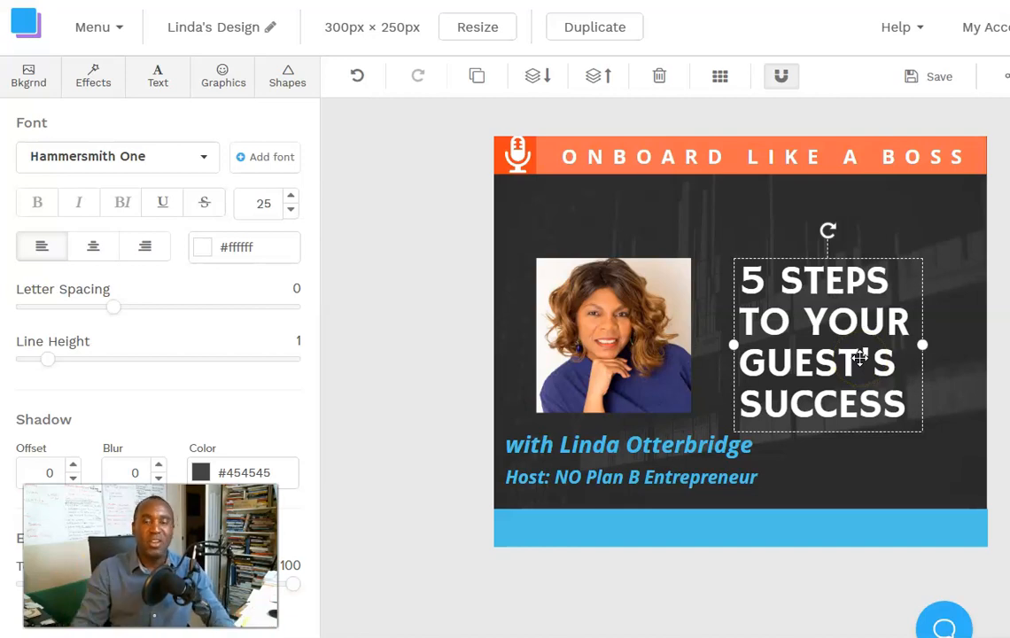
mouse_move(401, 335)
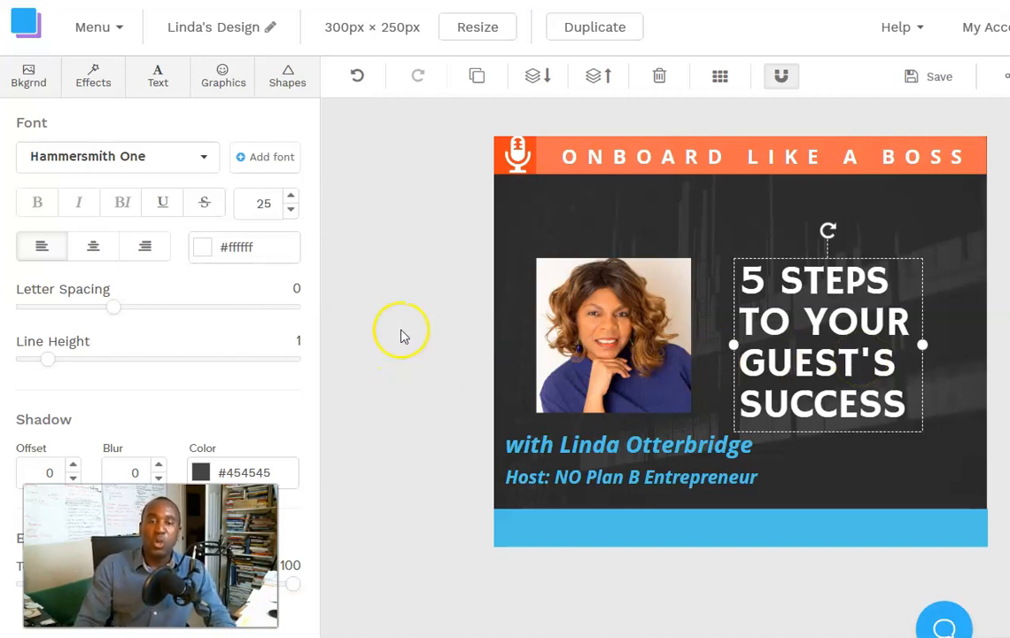
left_click(648, 157)
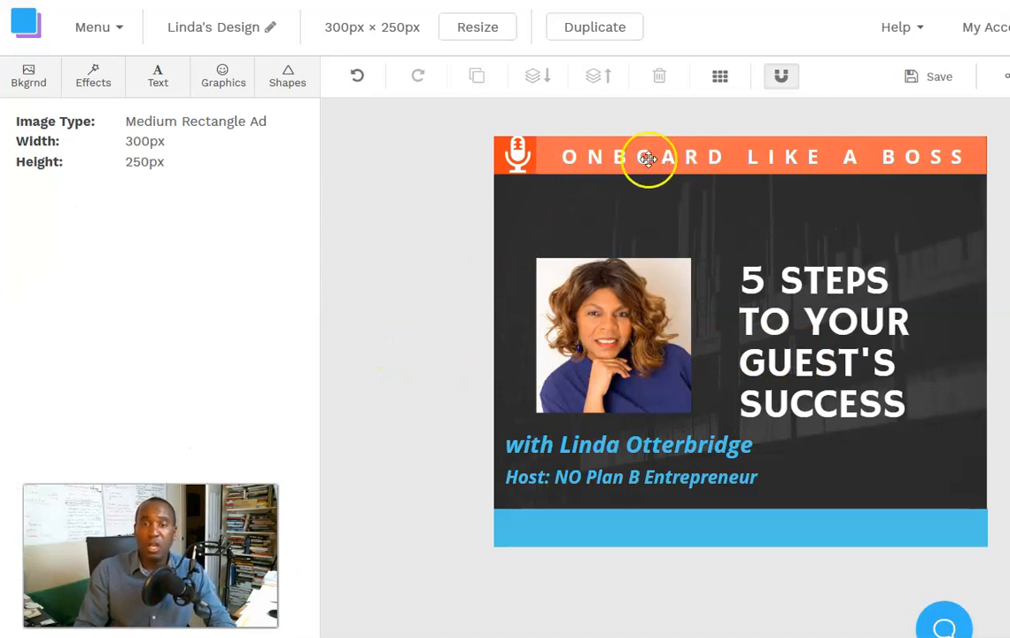
mouse_move(855, 168)
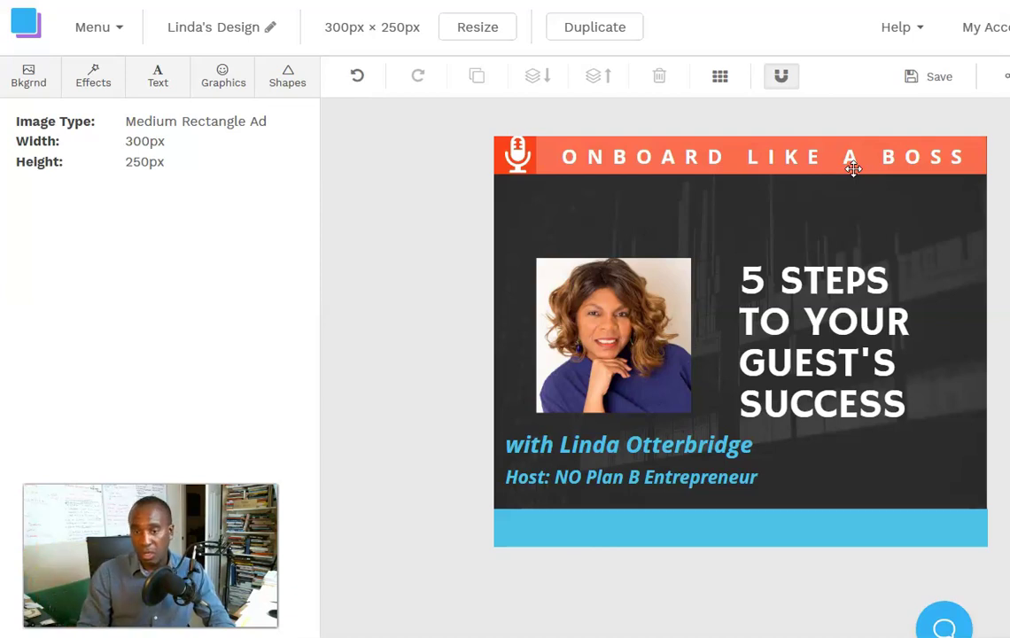
mouse_move(710, 337)
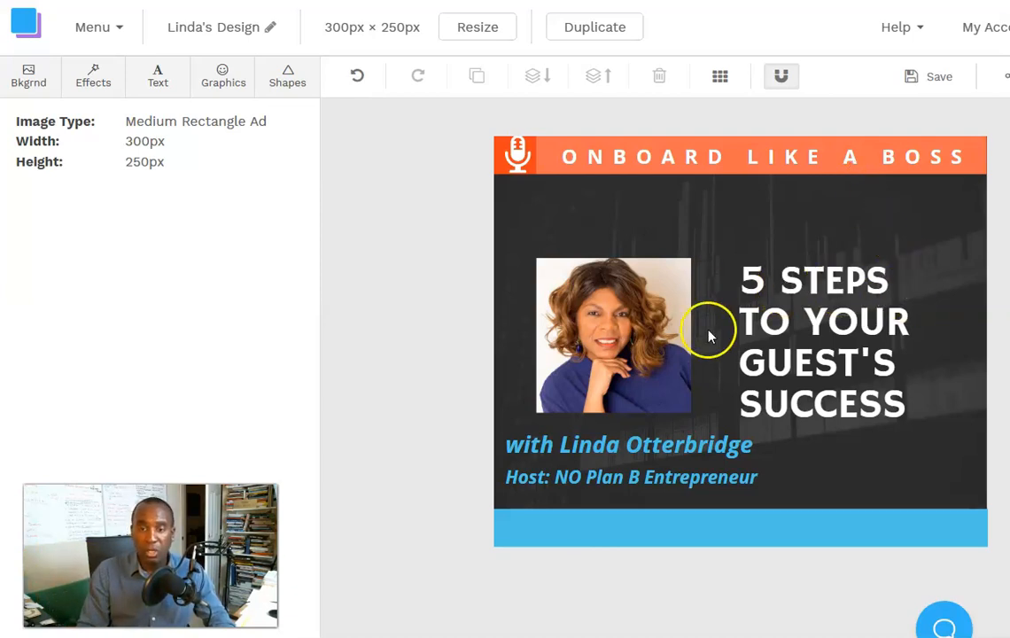
mouse_move(603, 443)
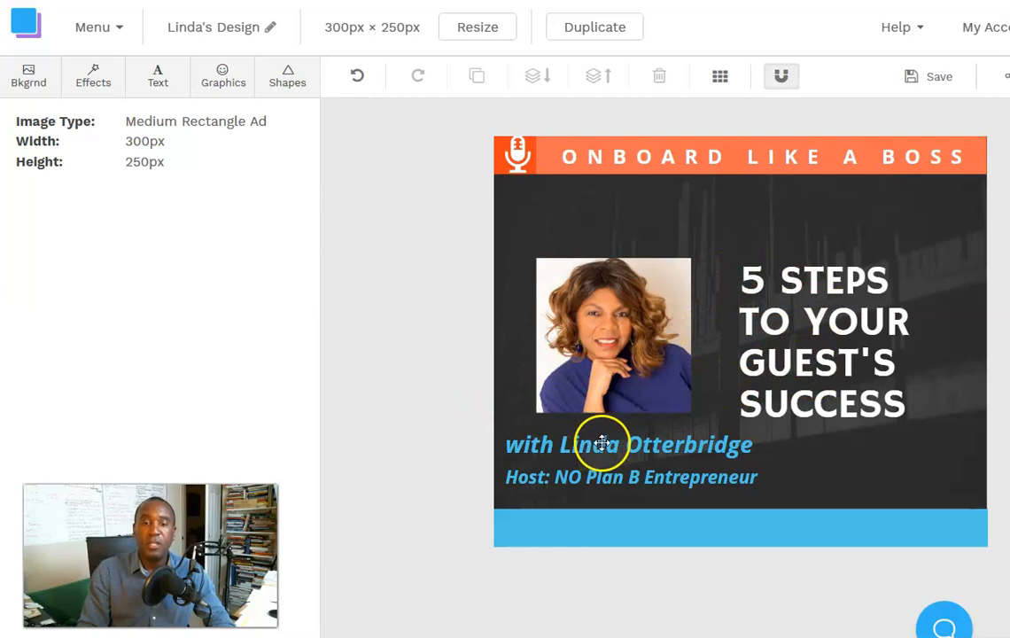
mouse_move(704, 457)
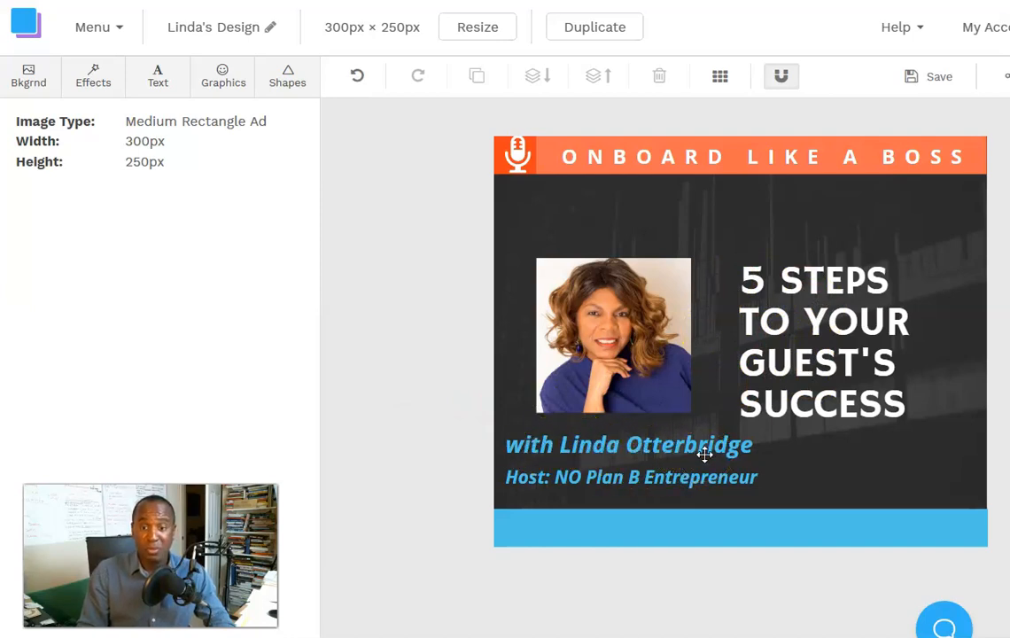
mouse_move(659, 486)
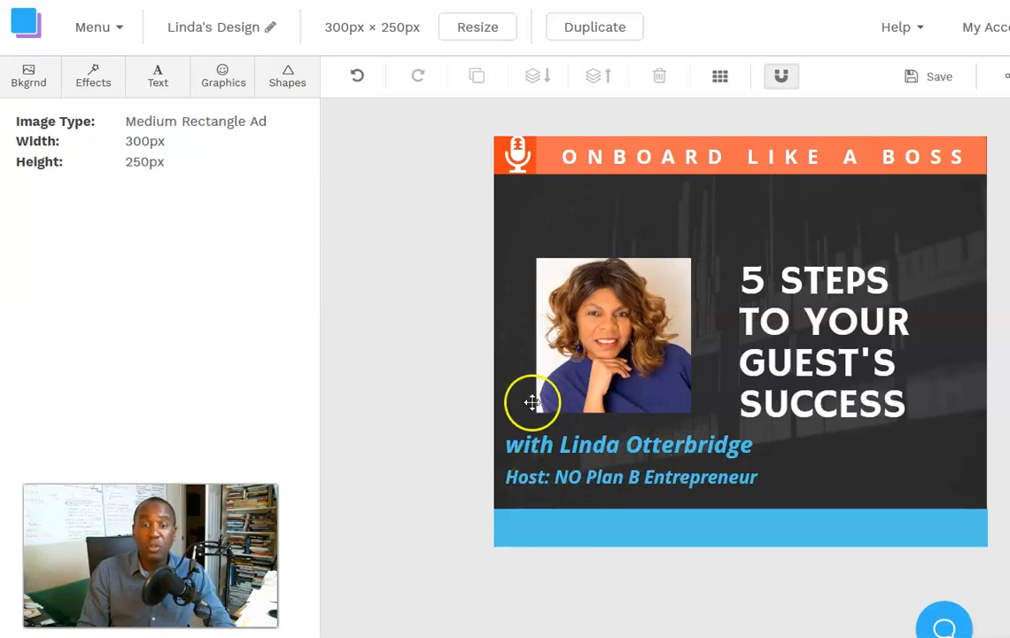
mouse_move(546, 461)
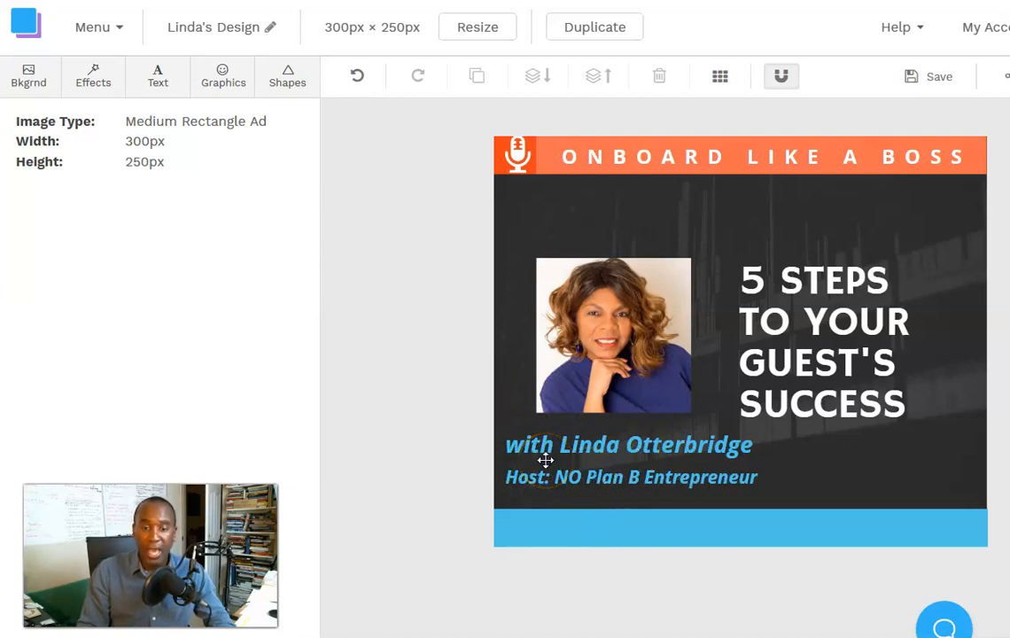
mouse_move(539, 164)
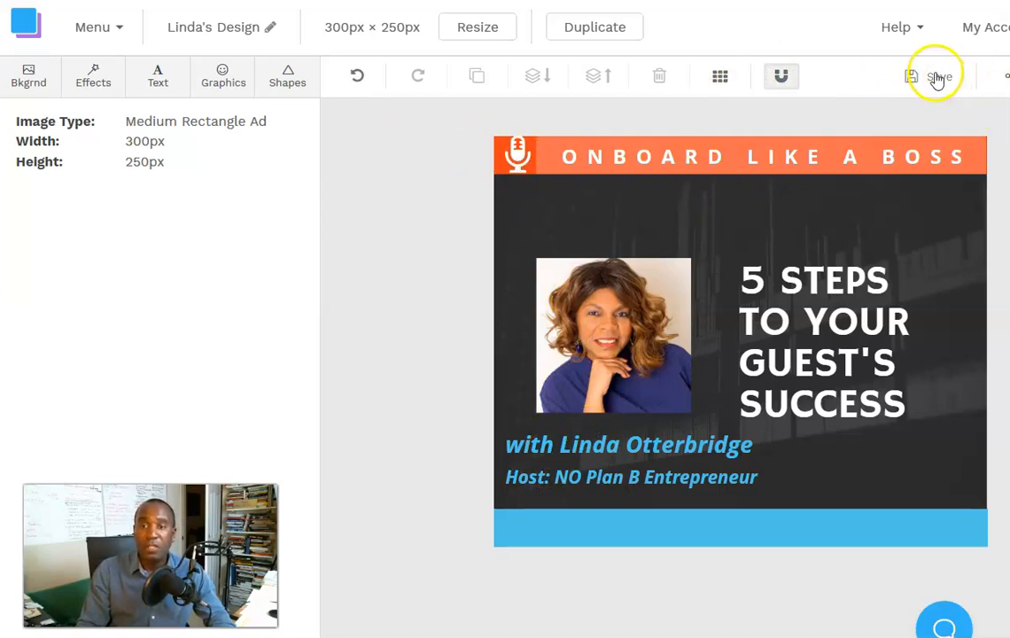
left_click(937, 76)
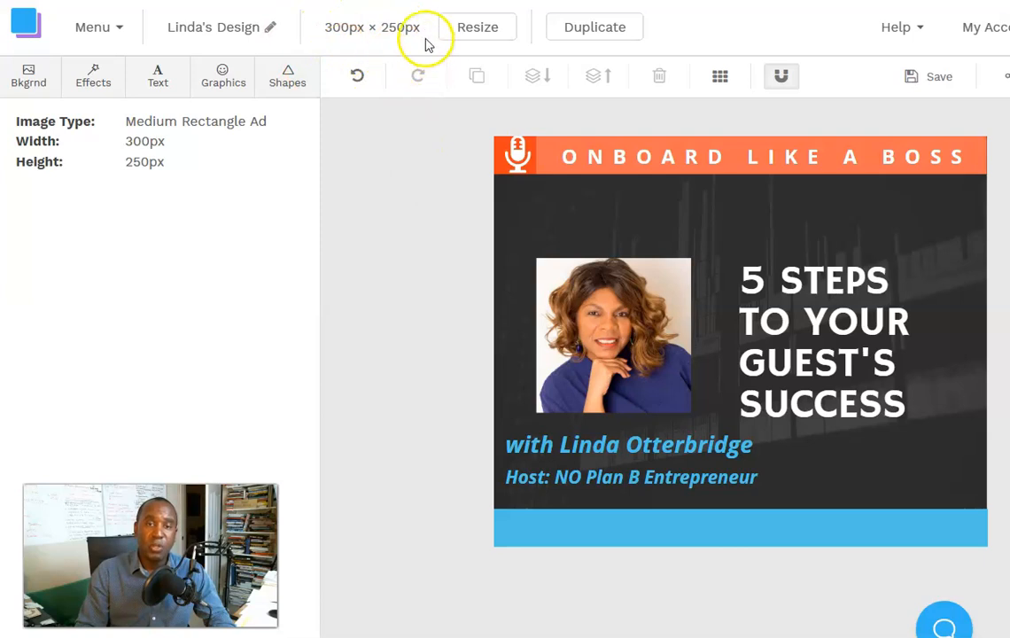
mouse_move(323, 34)
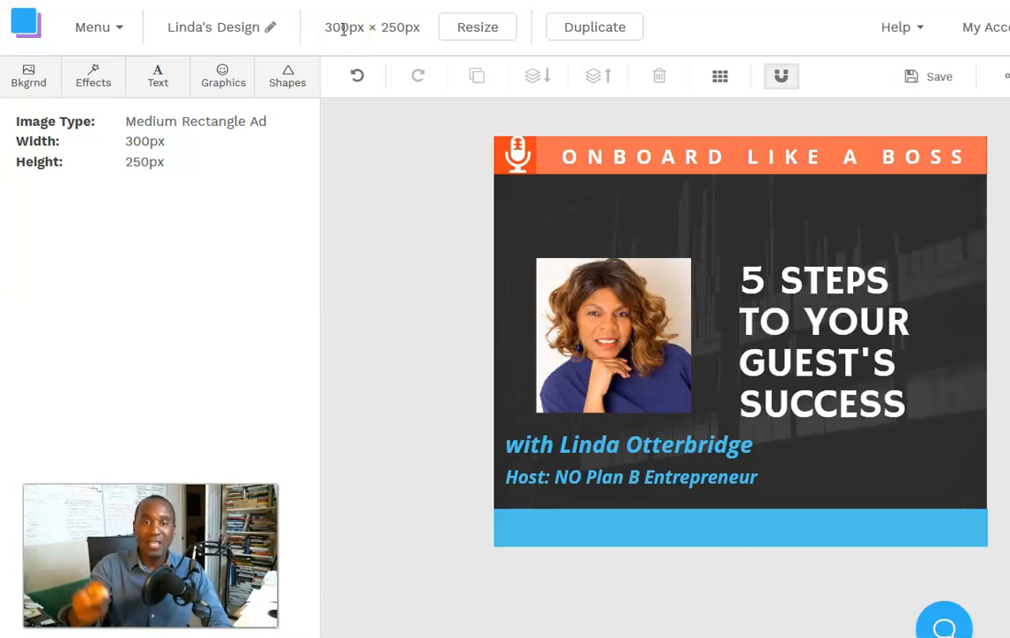
mouse_move(306, 38)
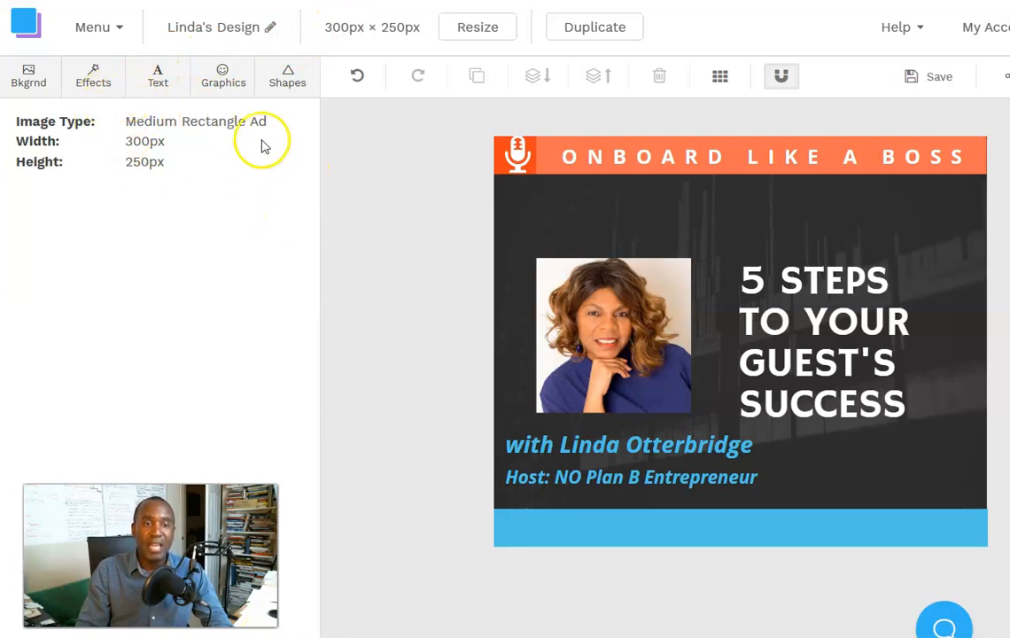
mouse_move(411, 191)
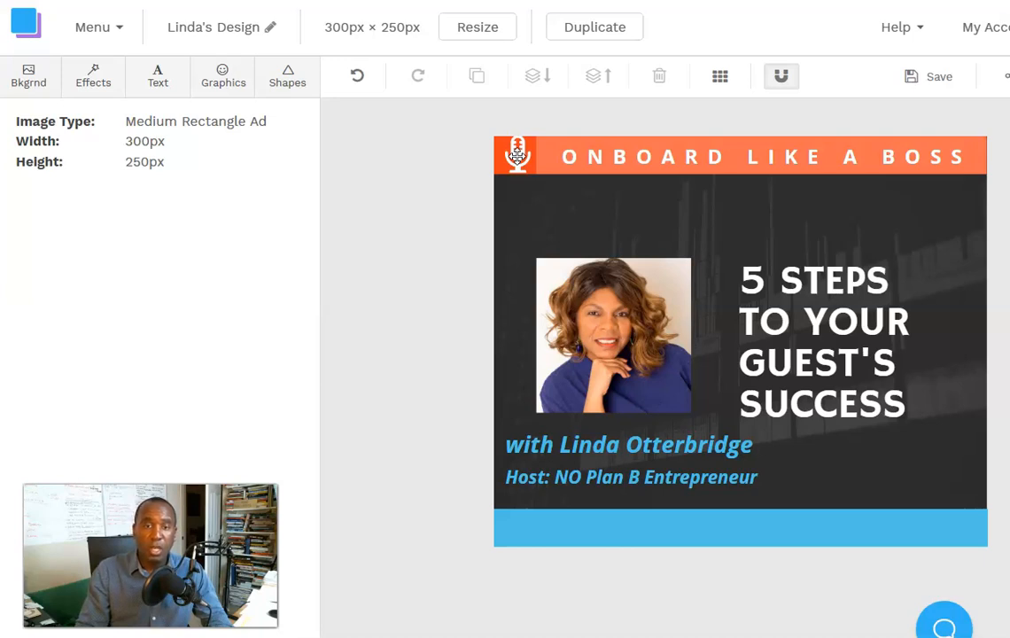
mouse_move(216, 125)
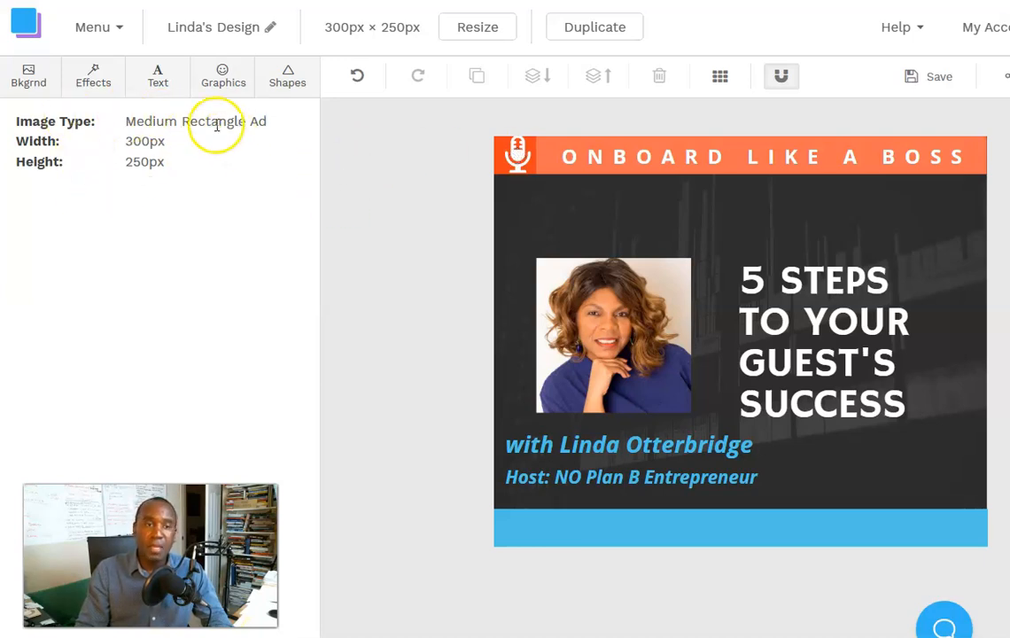
mouse_move(89, 181)
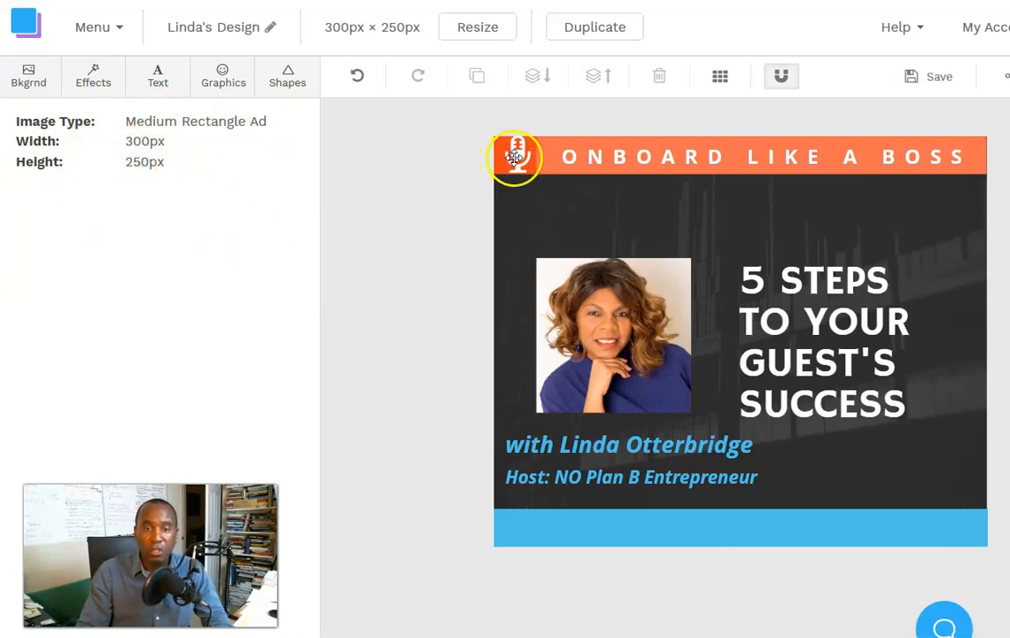
Resize the microphone icon by its corner handles so it fits neatly inside the banner.
left_click(514, 156)
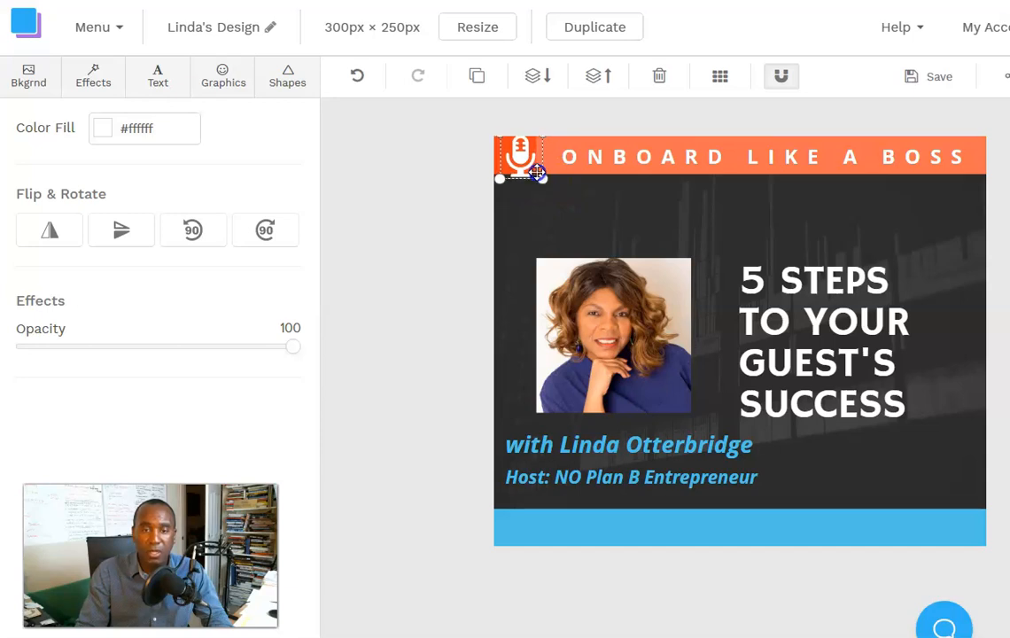
left_click_drag(523, 163, 532, 174)
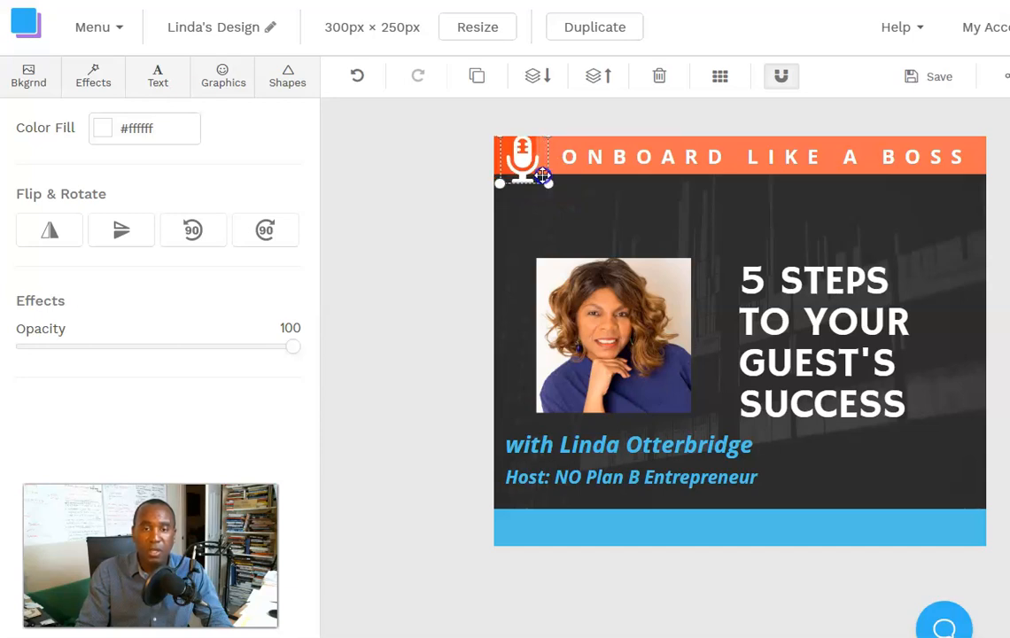
left_click_drag(523, 177, 521, 160)
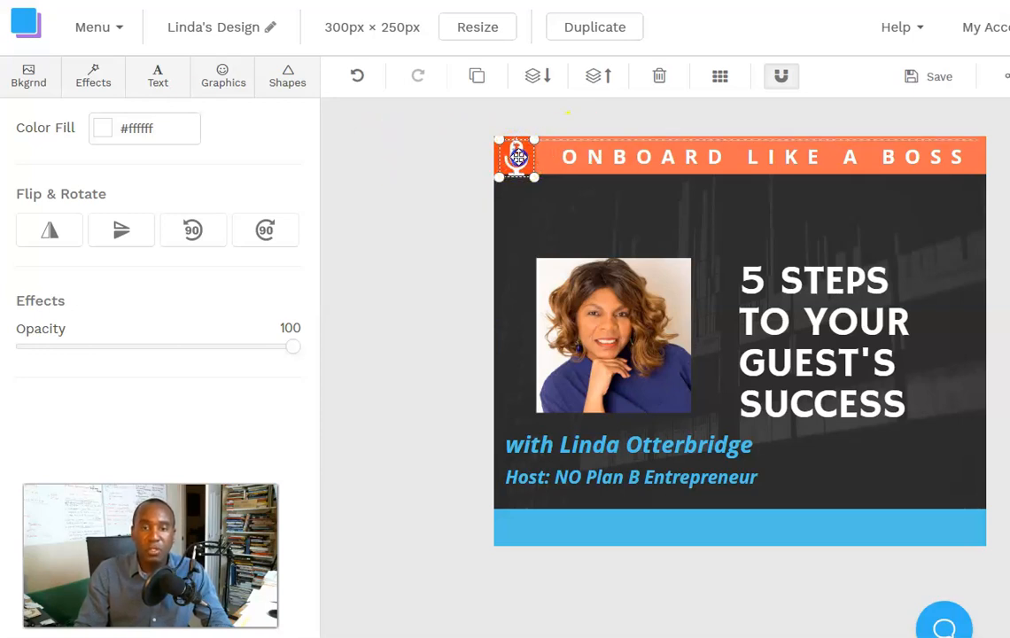
left_click(429, 163)
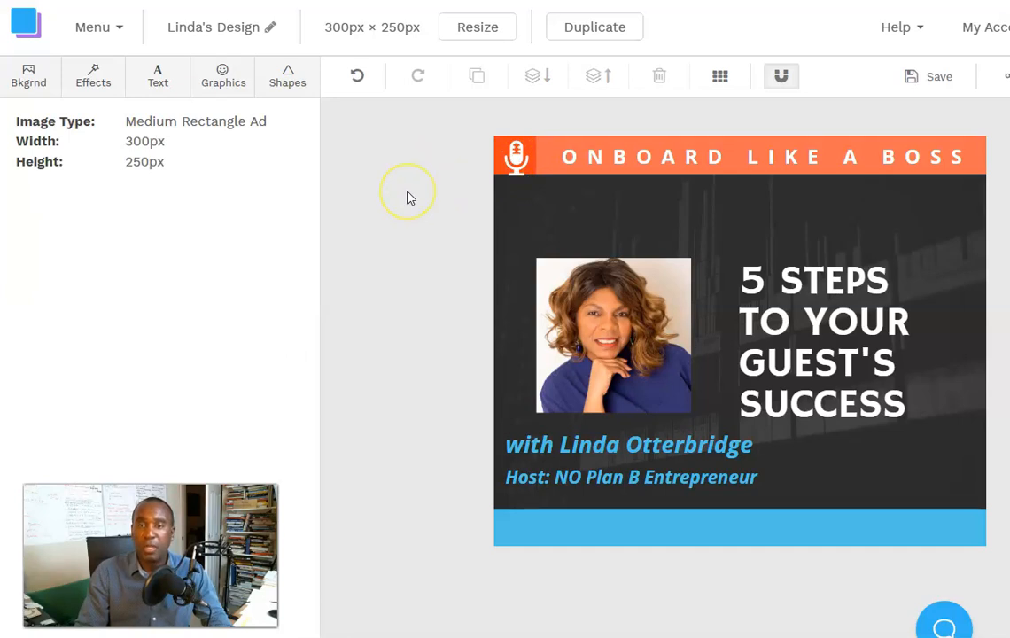
left_click(516, 156)
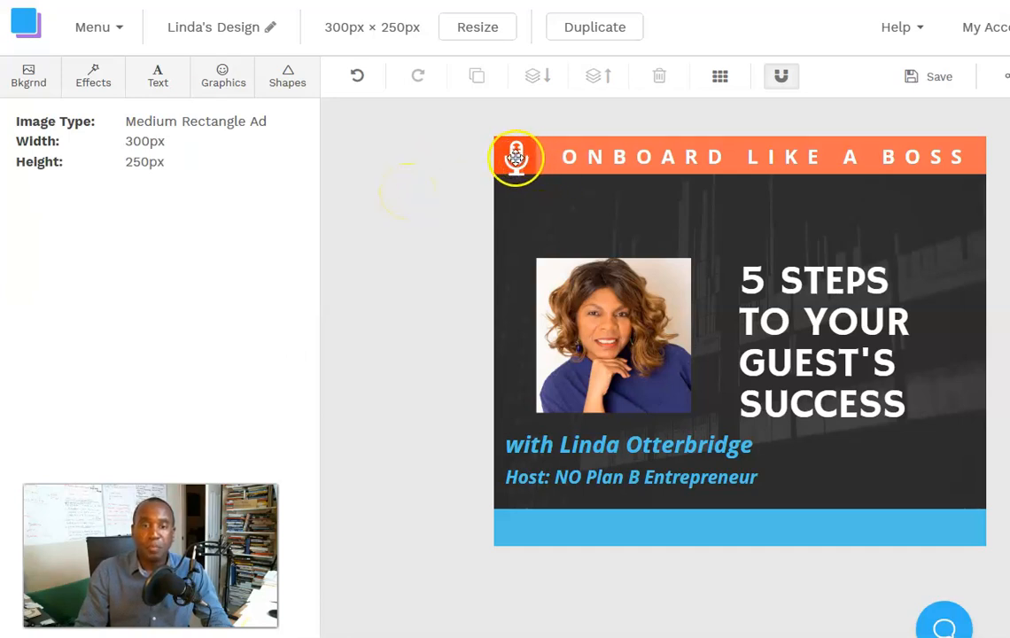
left_click(515, 156)
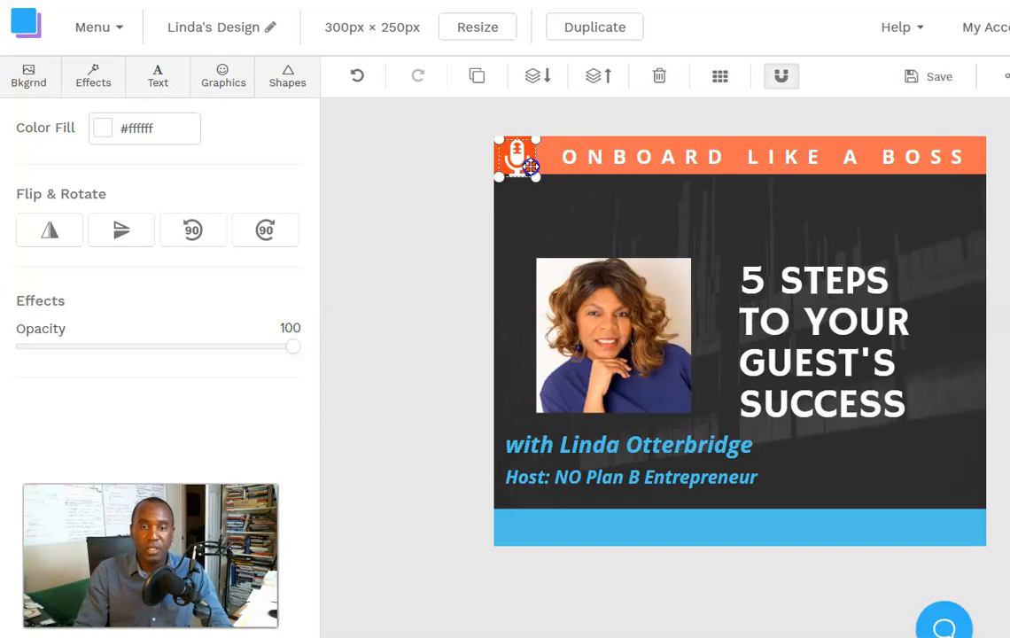
left_click(429, 163)
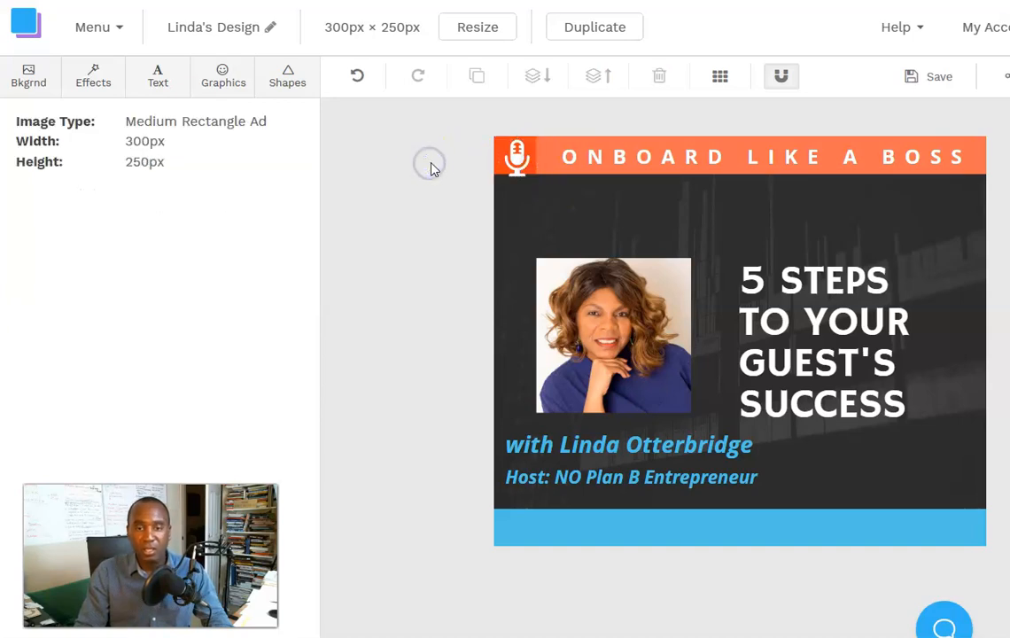
left_click(518, 156)
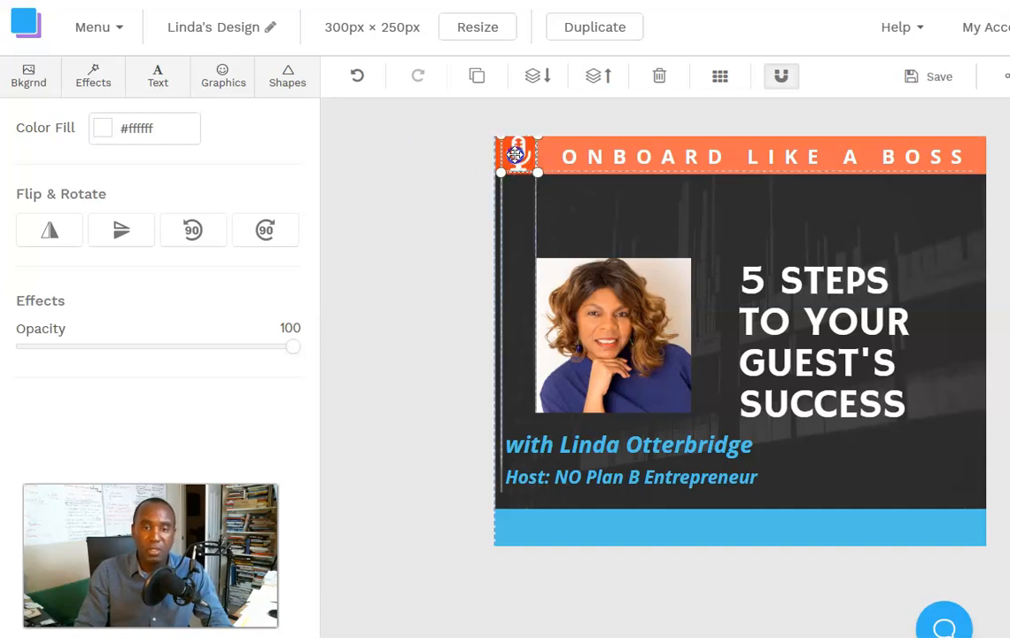
left_click(386, 168)
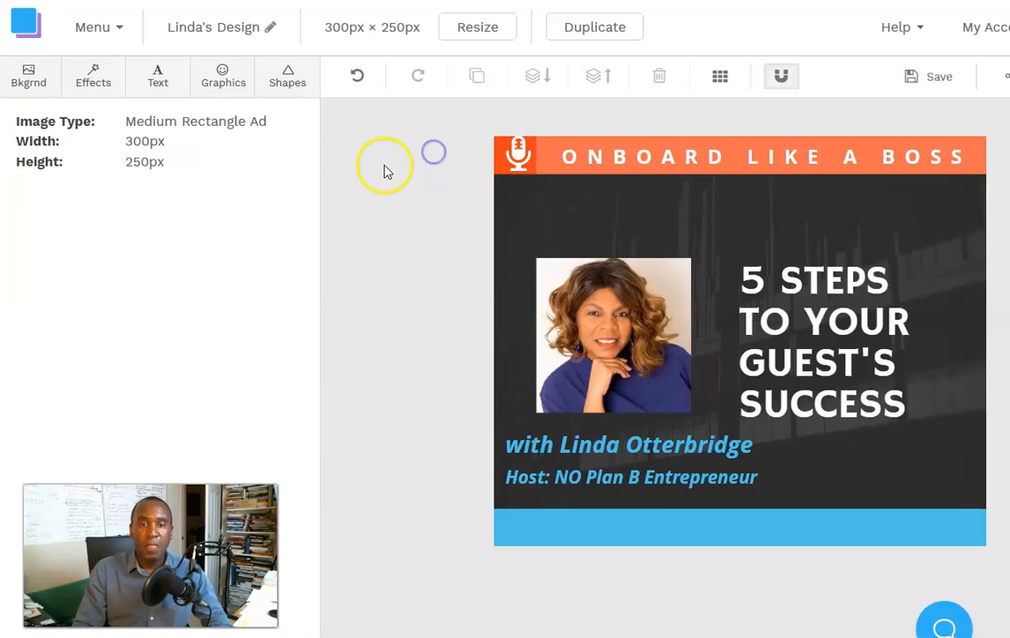
mouse_move(394, 163)
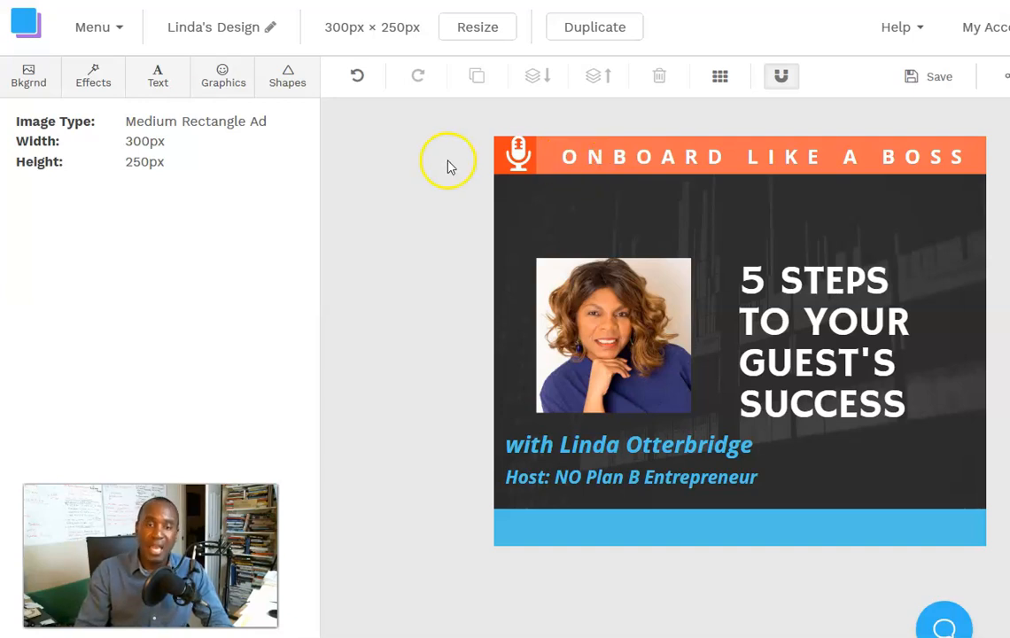
left_click(518, 156)
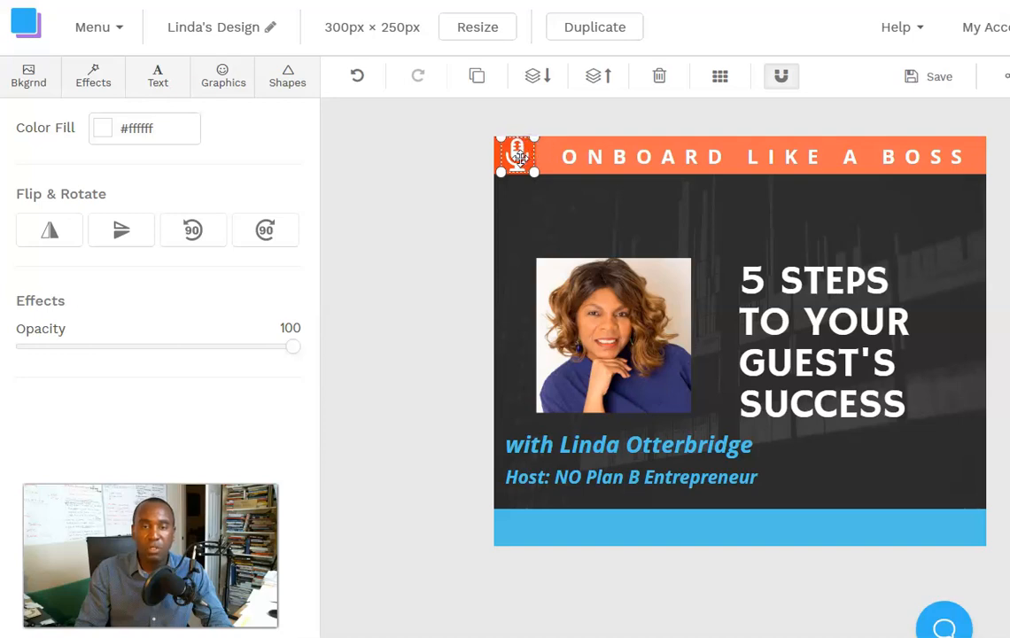
left_click(473, 167)
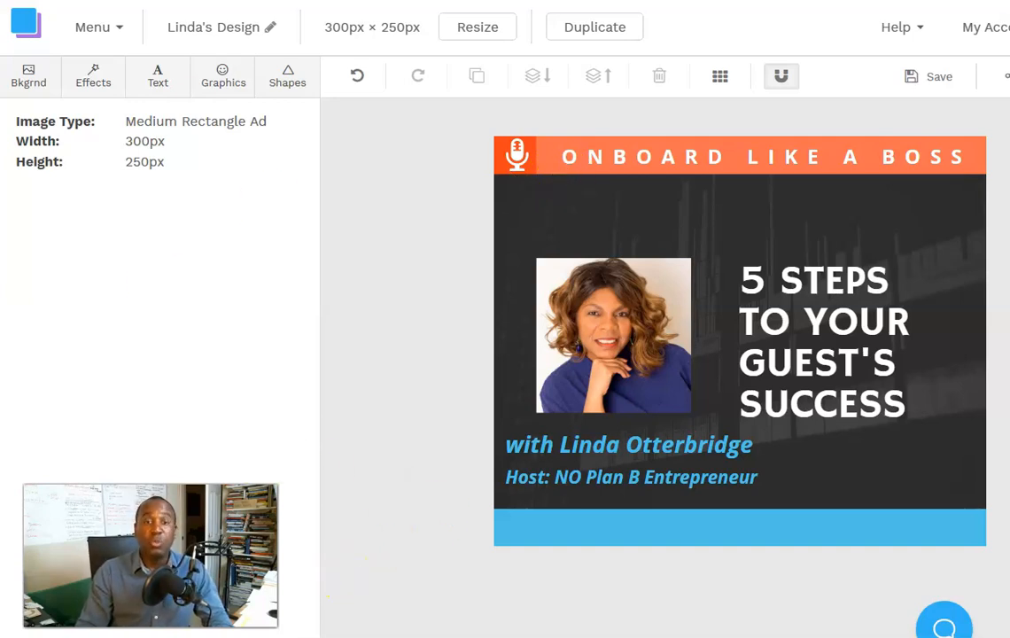
mouse_move(348, 393)
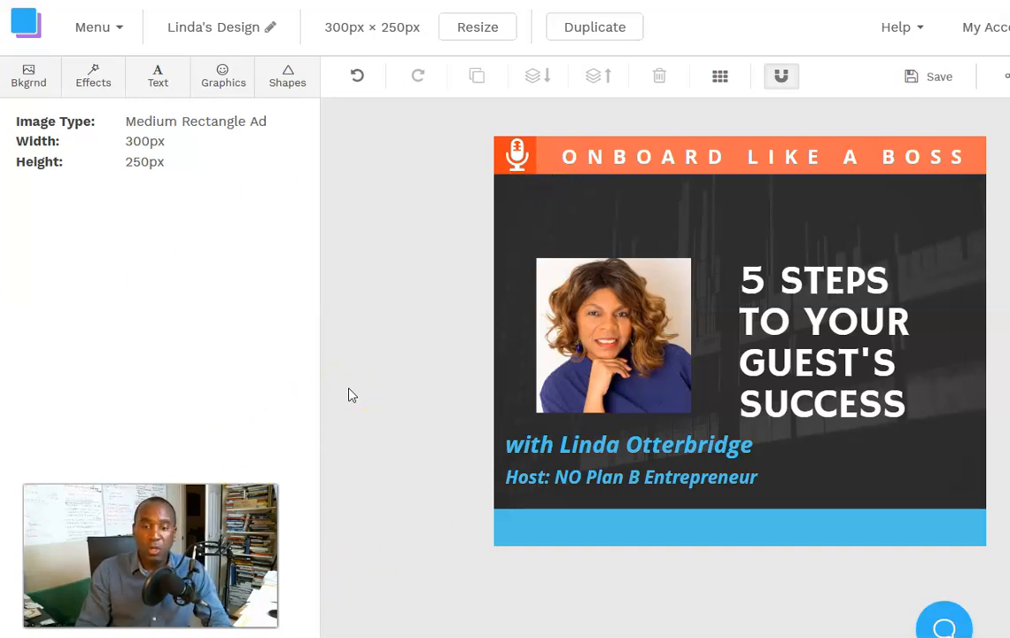
mouse_move(417, 340)
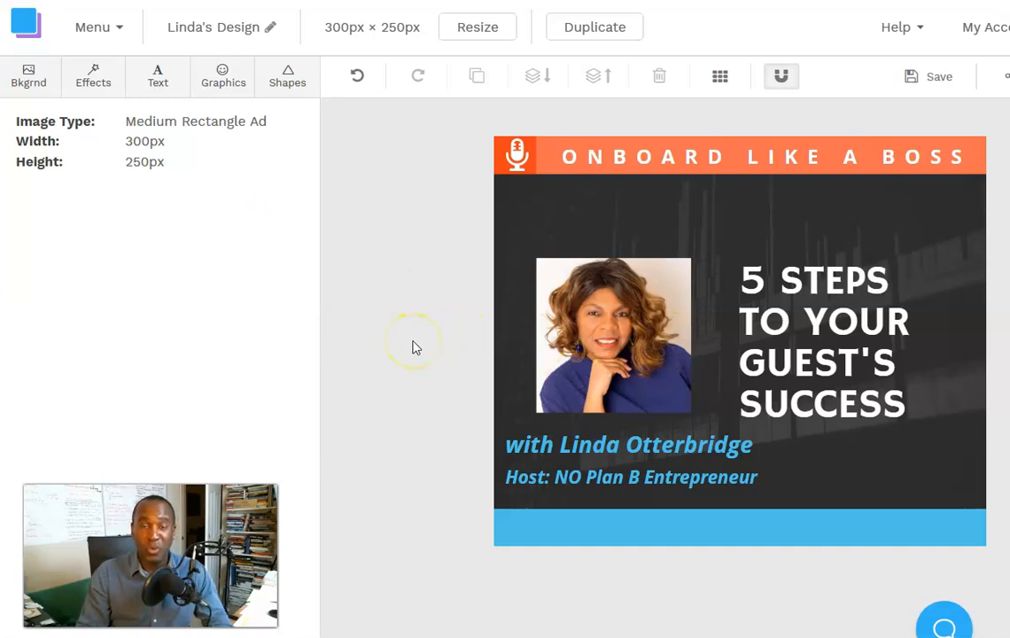
mouse_move(394, 300)
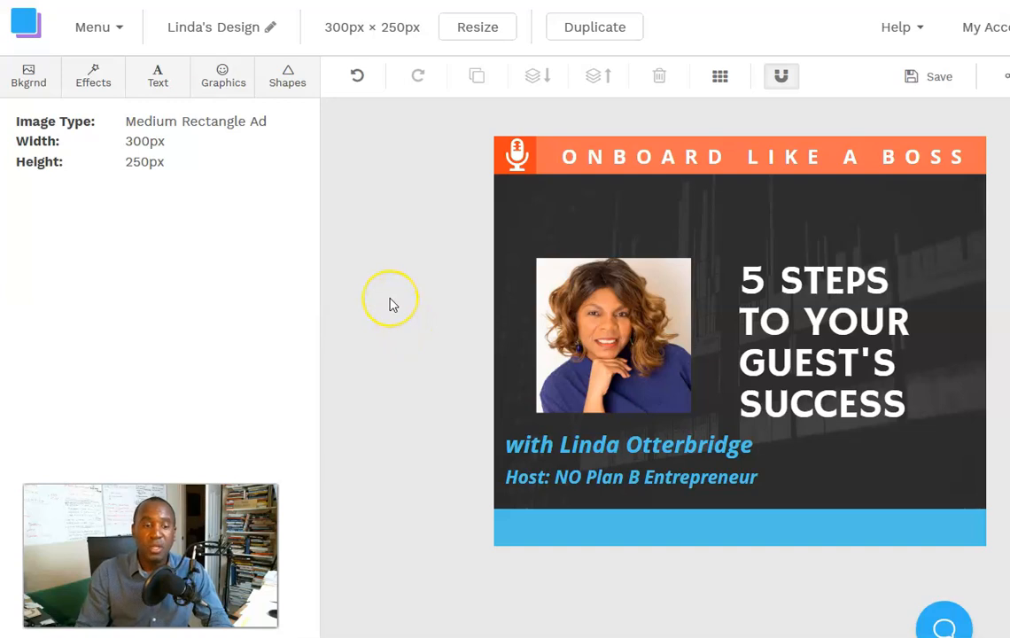
mouse_move(393, 305)
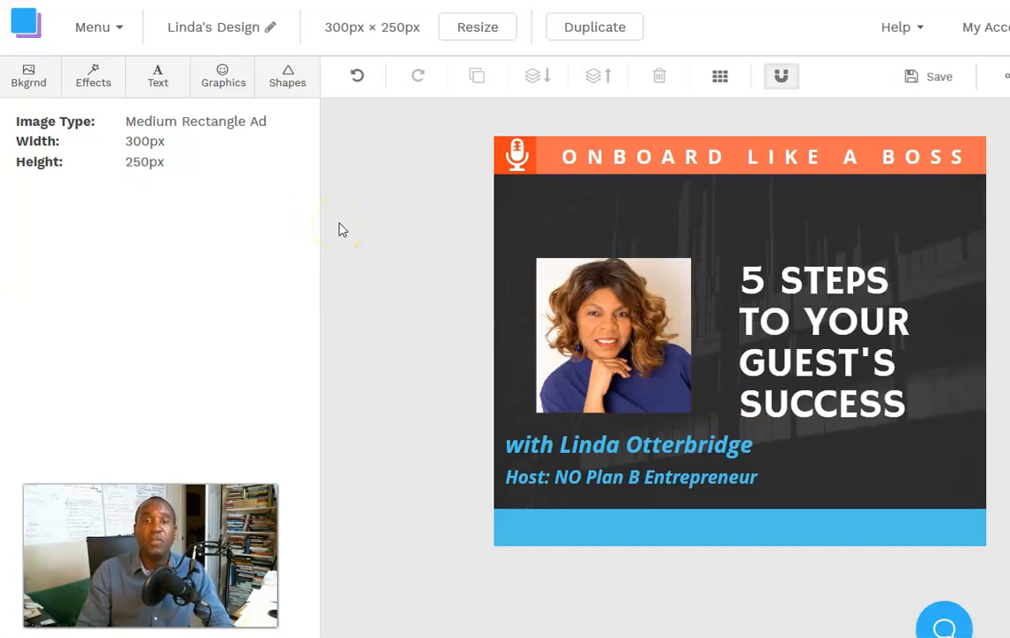
mouse_move(411, 244)
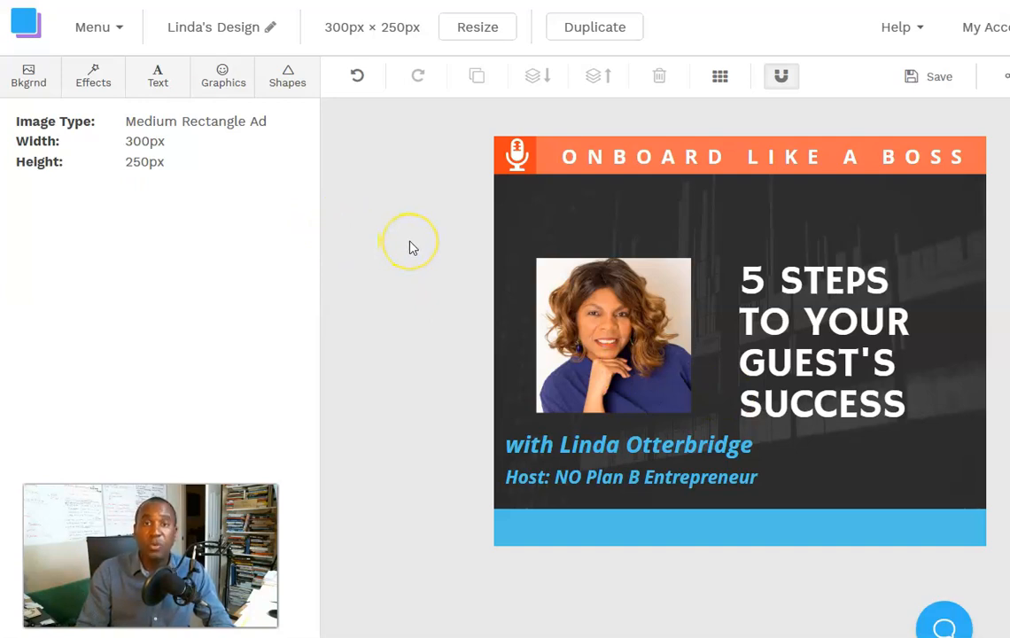
mouse_move(452, 241)
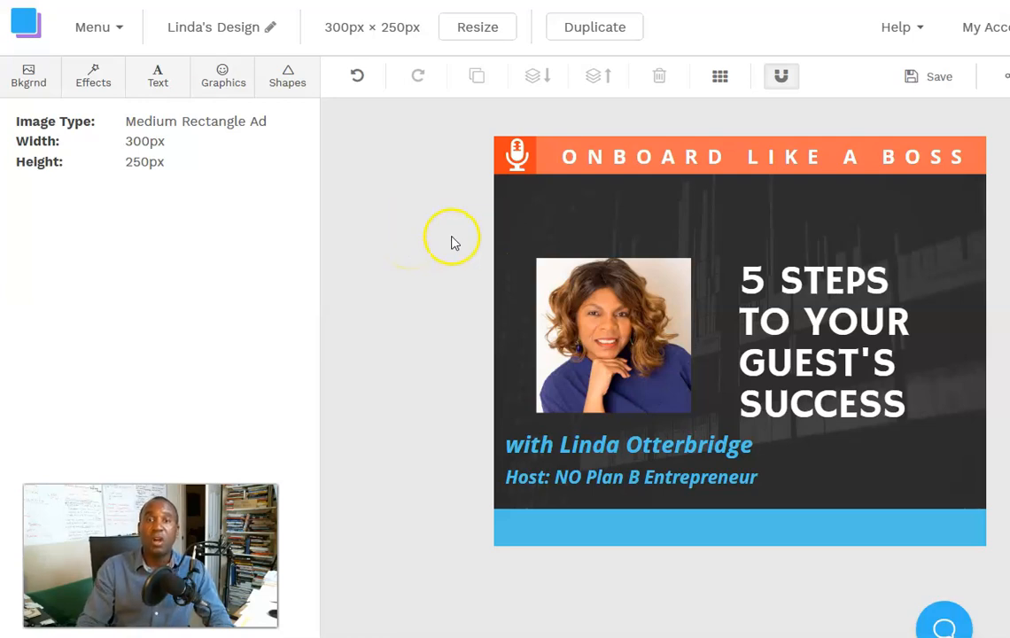
mouse_move(482, 310)
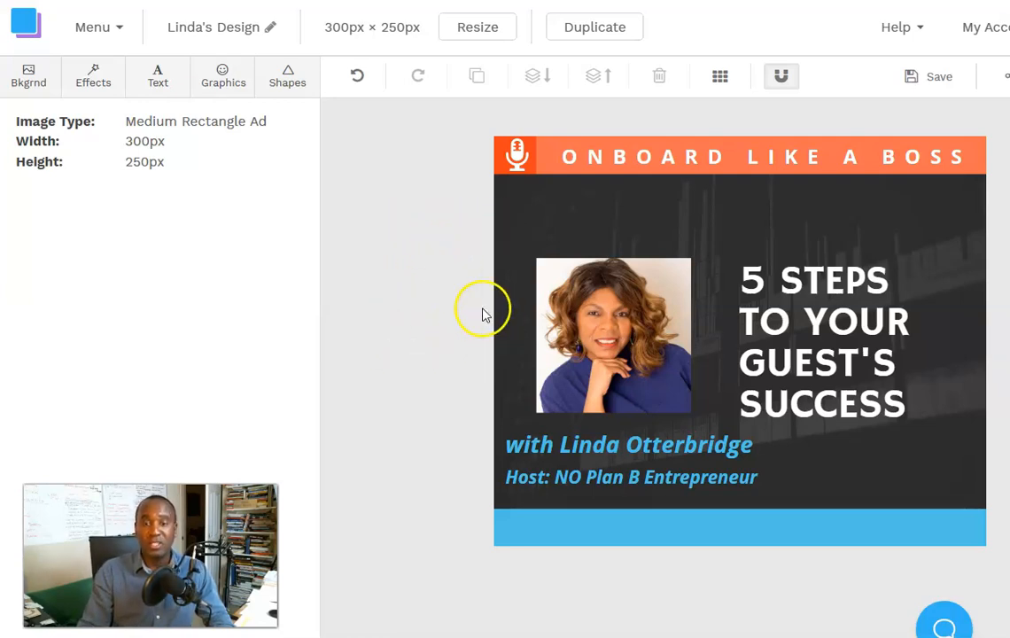
mouse_move(302, 298)
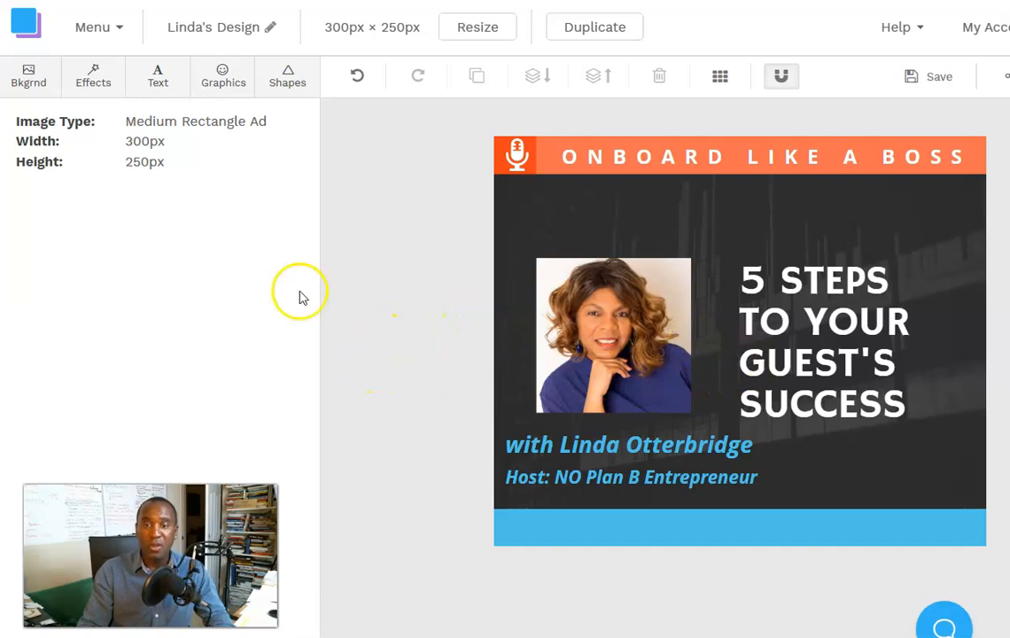
mouse_move(375, 315)
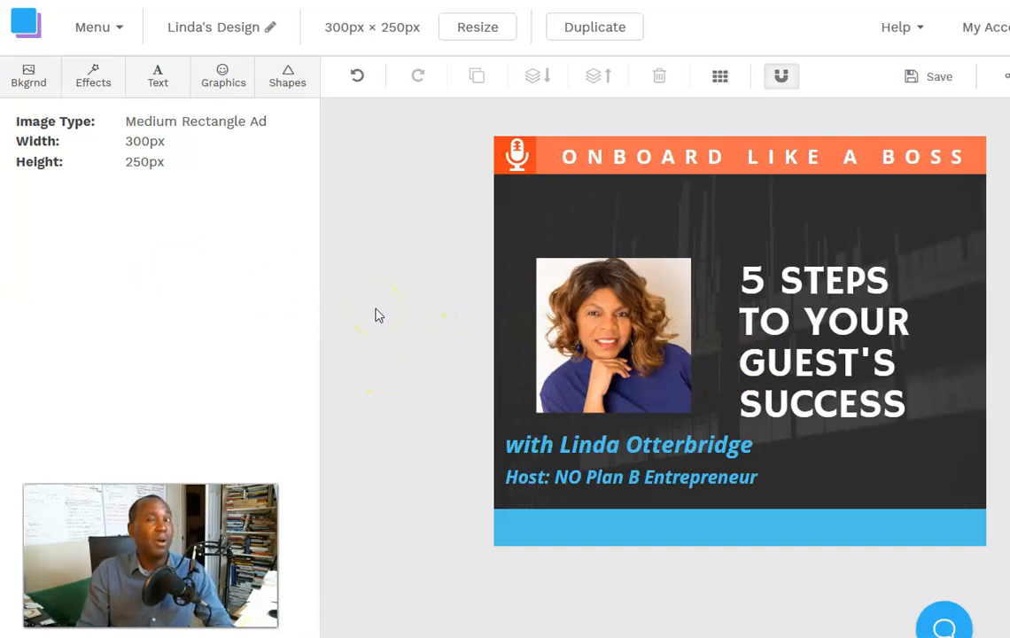